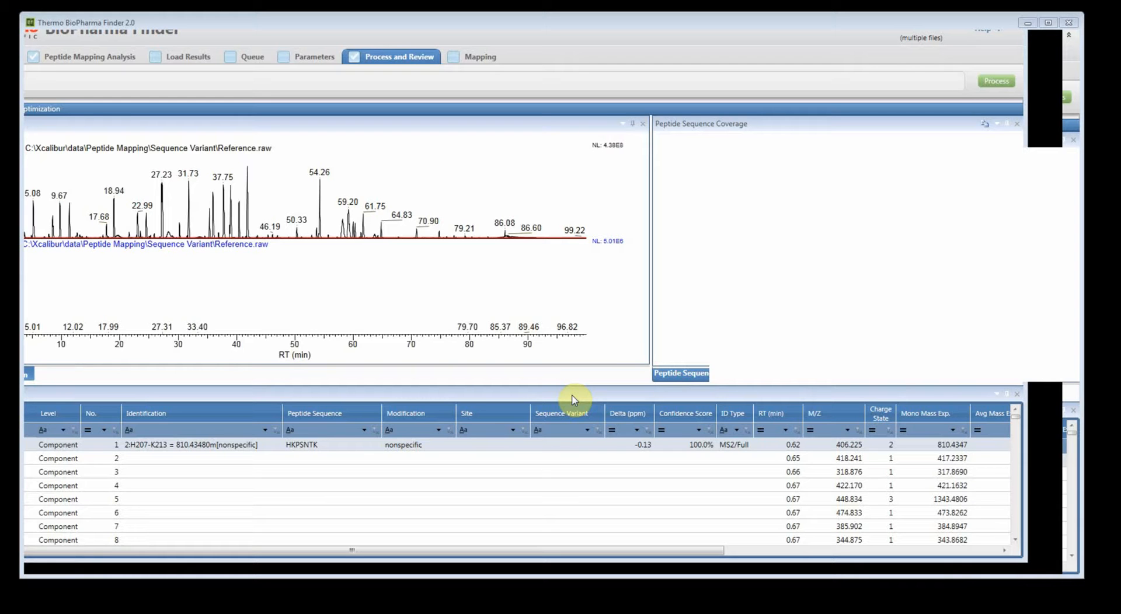
{"action": "mouse_move", "coordinate": [427, 81]}
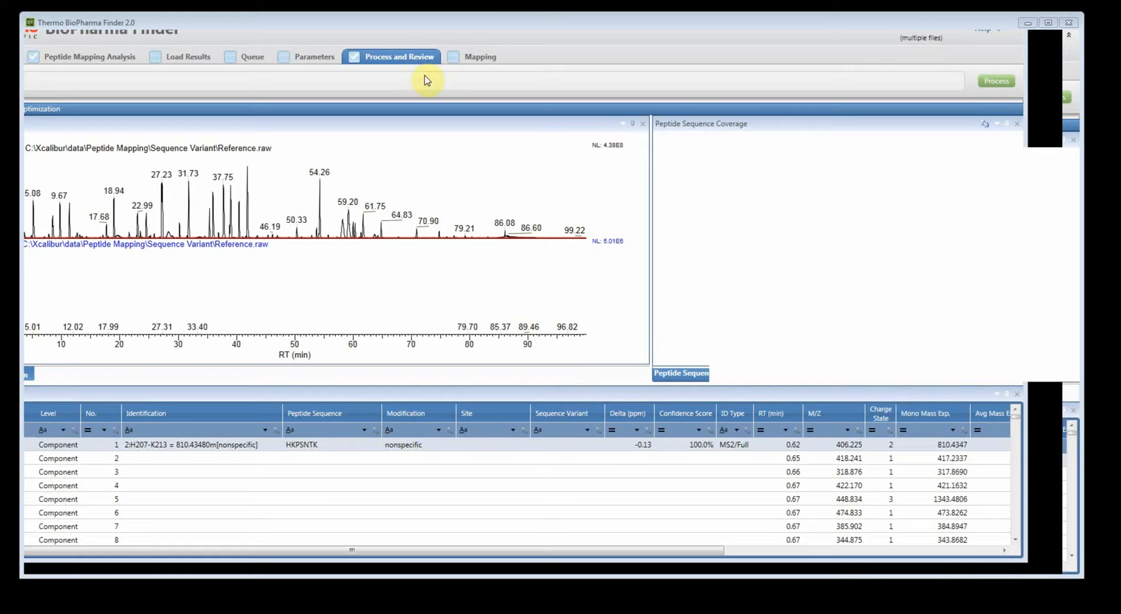
{"action": "mouse_move", "coordinate": [437, 79]}
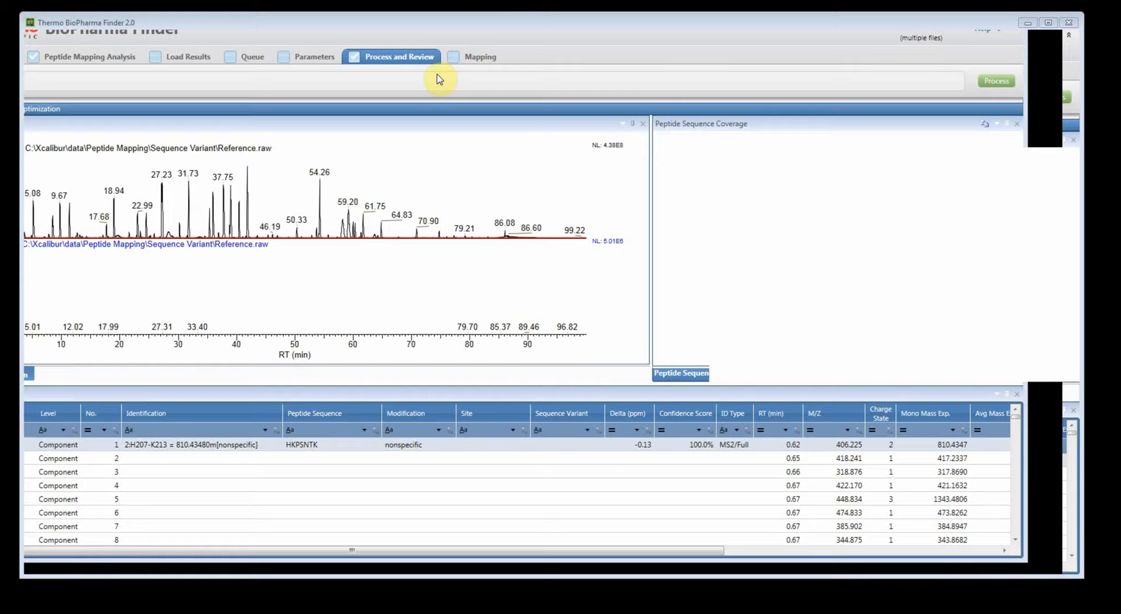
{"action": "mouse_move", "coordinate": [326, 464]}
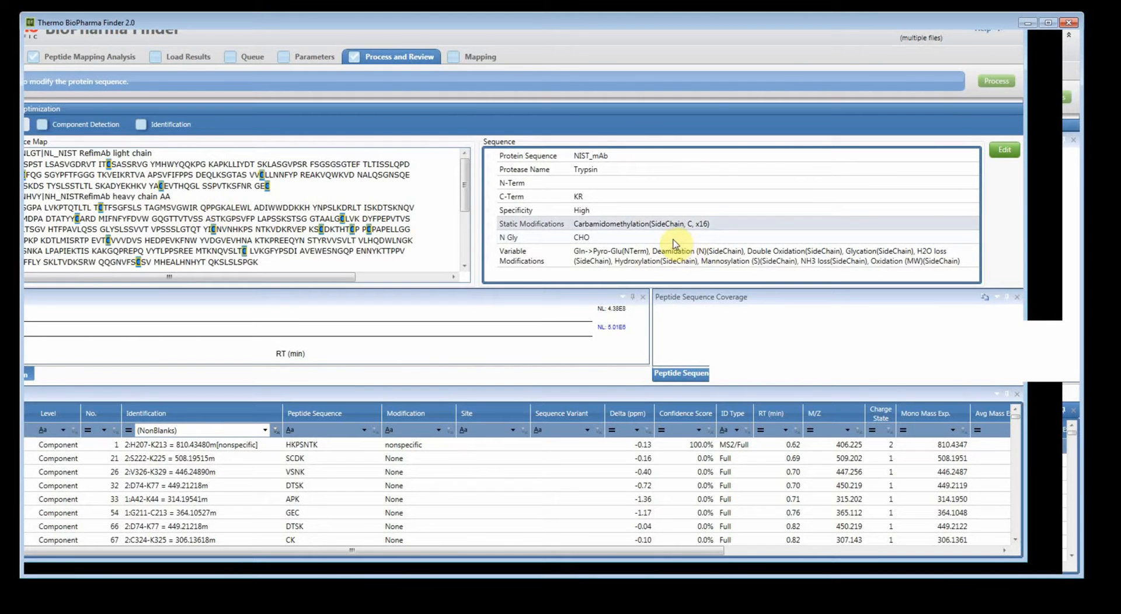
{"action": "mouse_move", "coordinate": [652, 260]}
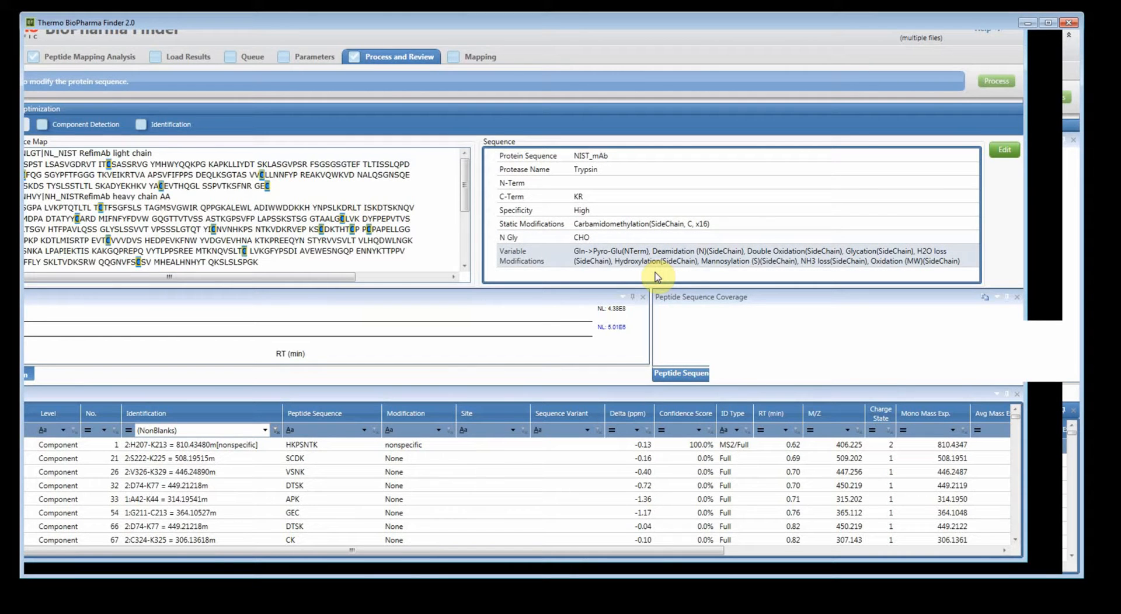
{"action": "mouse_move", "coordinate": [638, 190]}
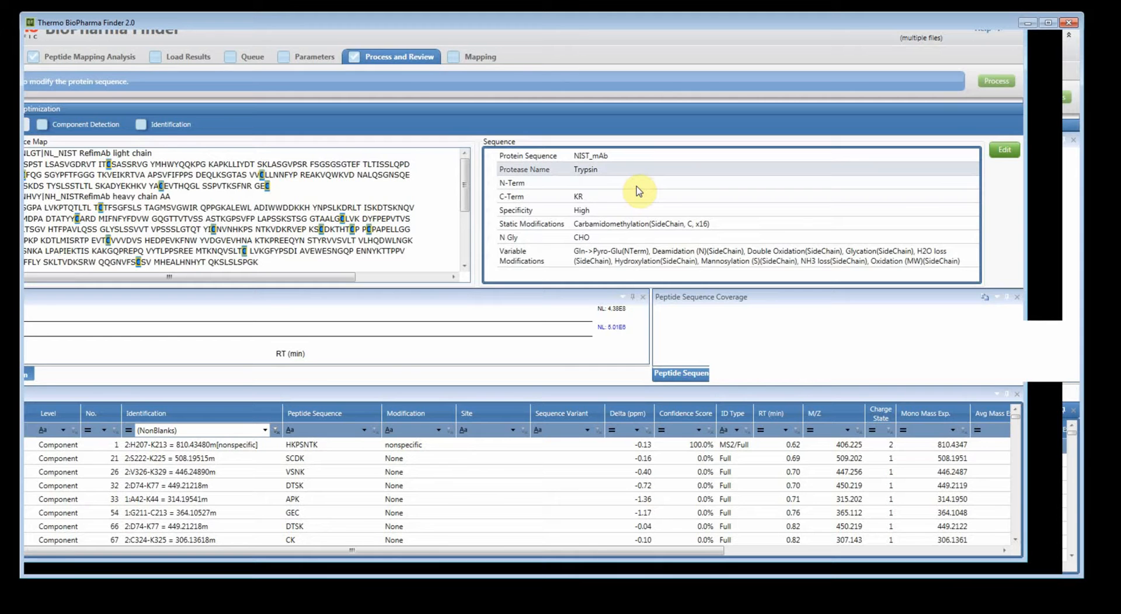
Review the Component Detection, Identification, Advanced Search, Disulfide Search and Protease settings.
{"action": "left_click", "coordinate": [40, 124]}
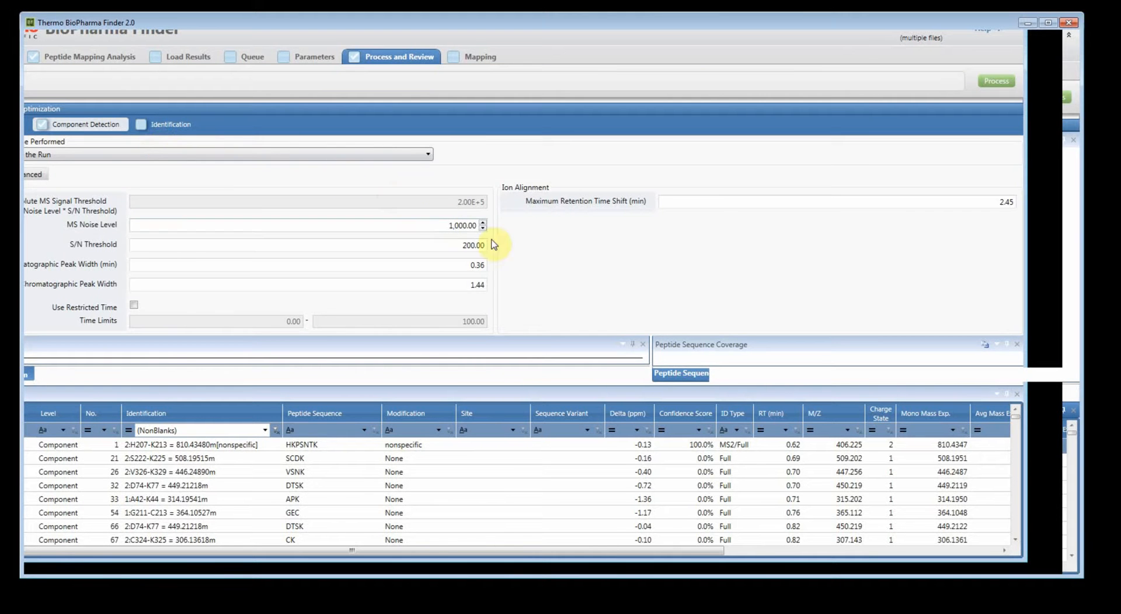
{"action": "mouse_move", "coordinate": [517, 250]}
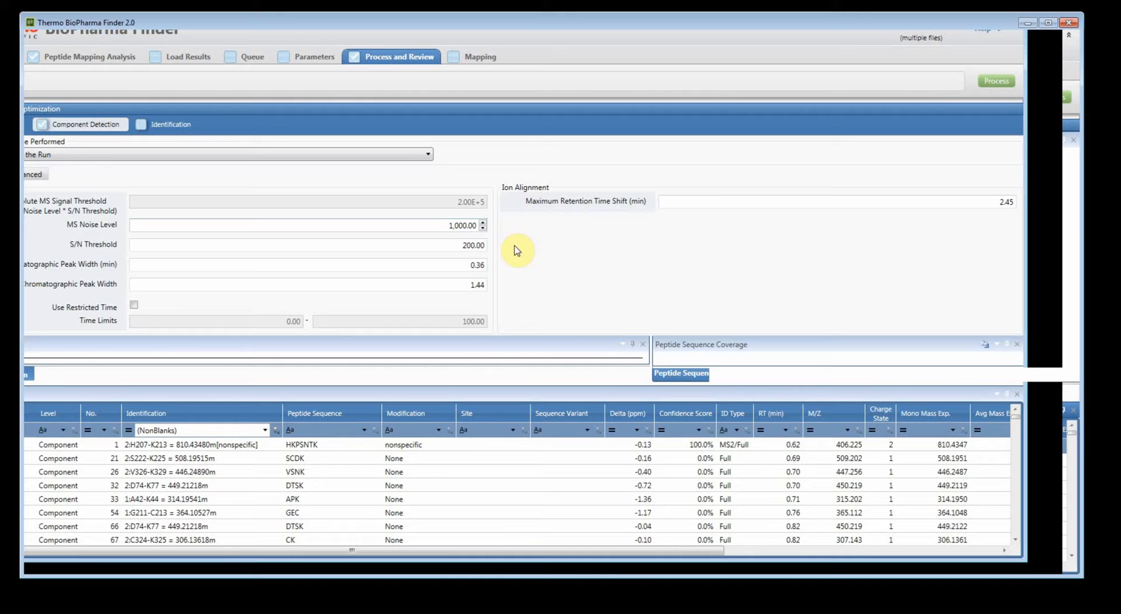
{"action": "mouse_move", "coordinate": [522, 269]}
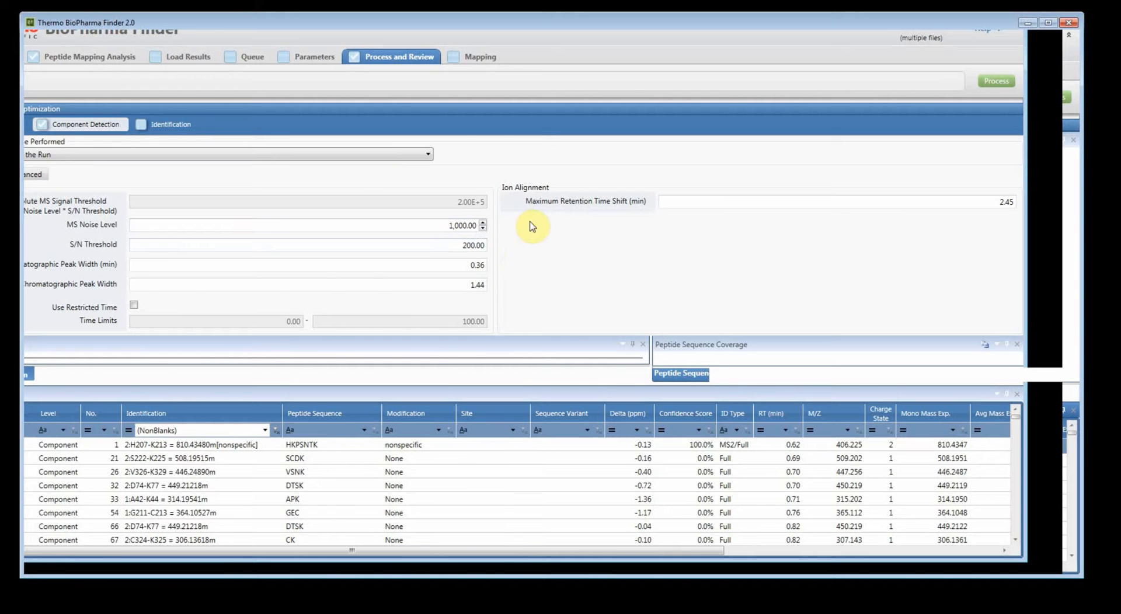
{"action": "mouse_move", "coordinate": [220, 152]}
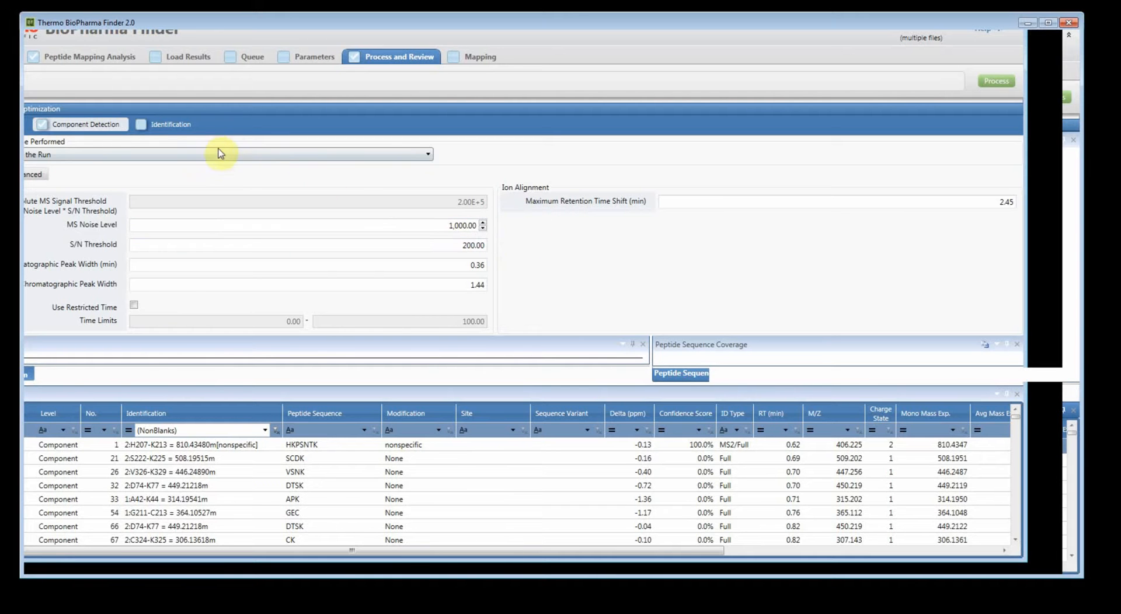
{"action": "left_click", "coordinate": [140, 124]}
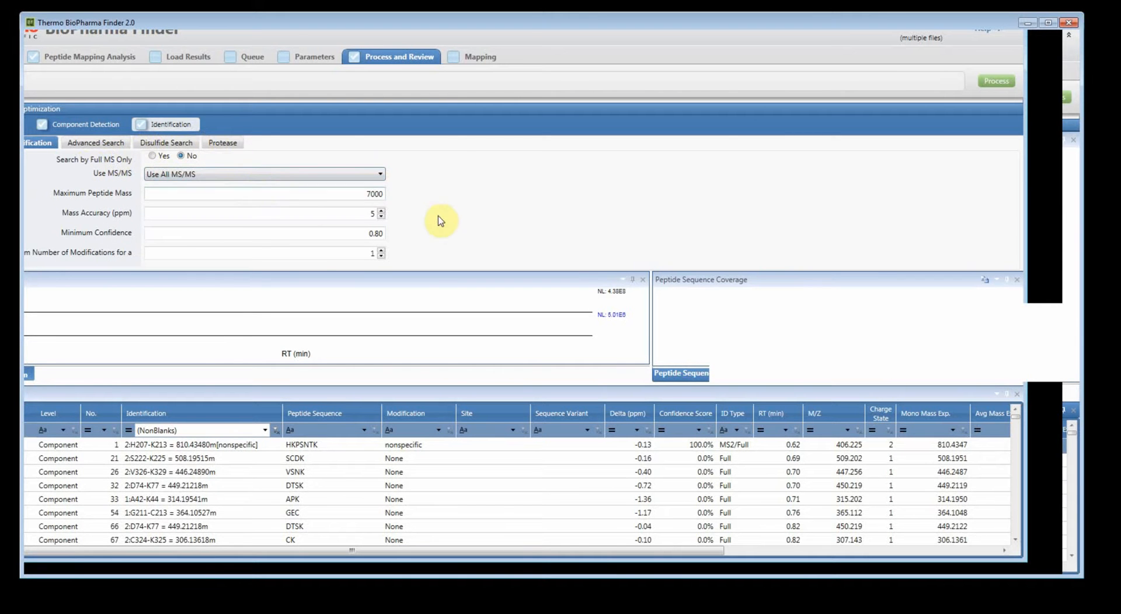
{"action": "mouse_move", "coordinate": [433, 278]}
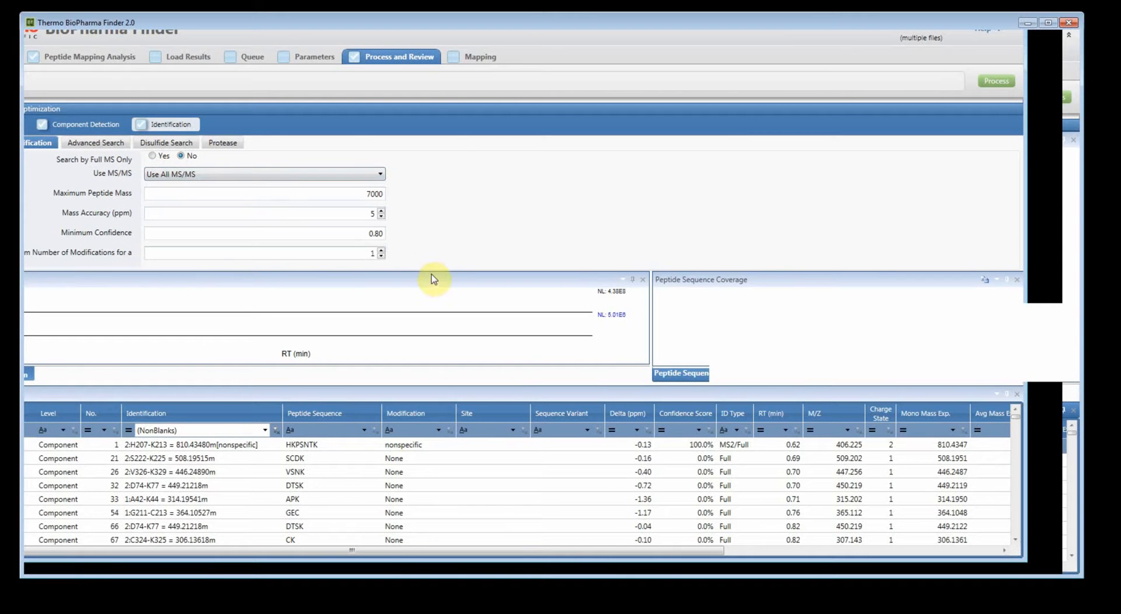
{"action": "left_click", "coordinate": [91, 142]}
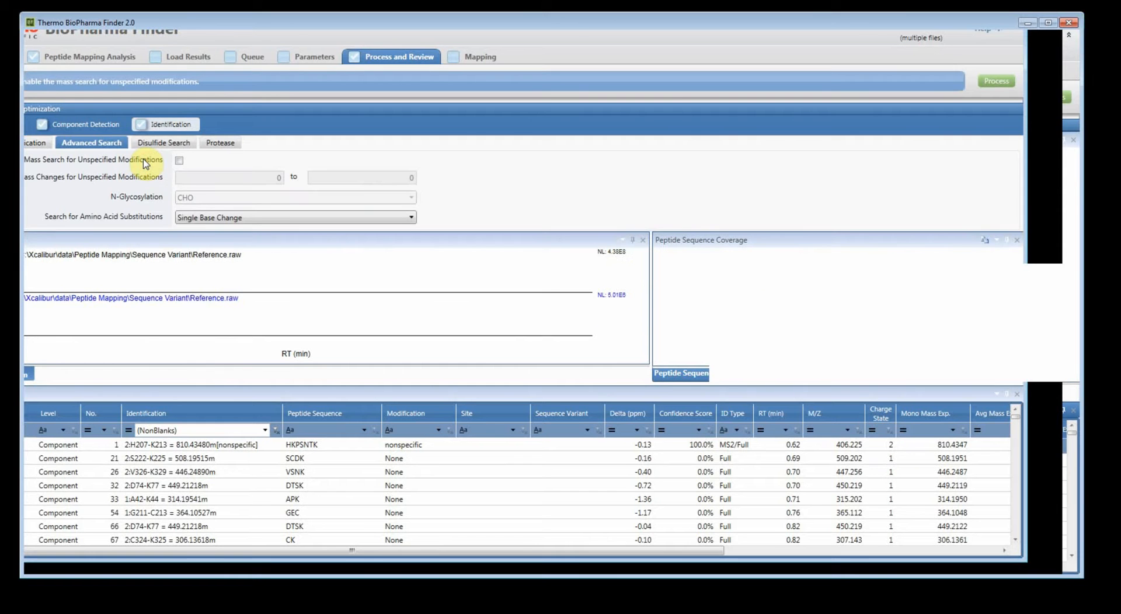
{"action": "mouse_move", "coordinate": [228, 239]}
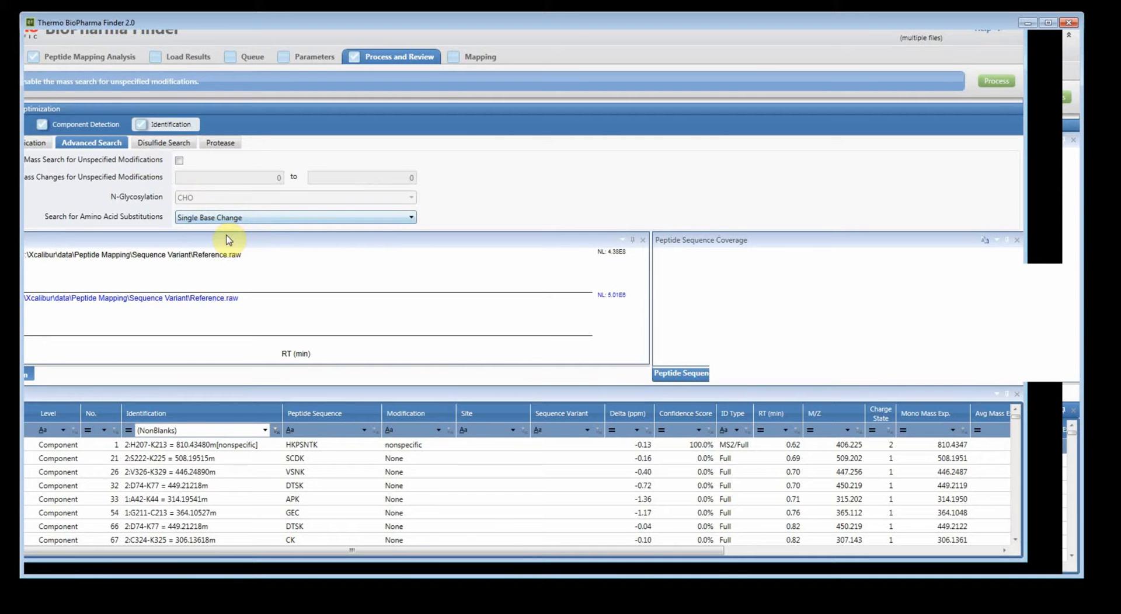
{"action": "mouse_move", "coordinate": [161, 237]}
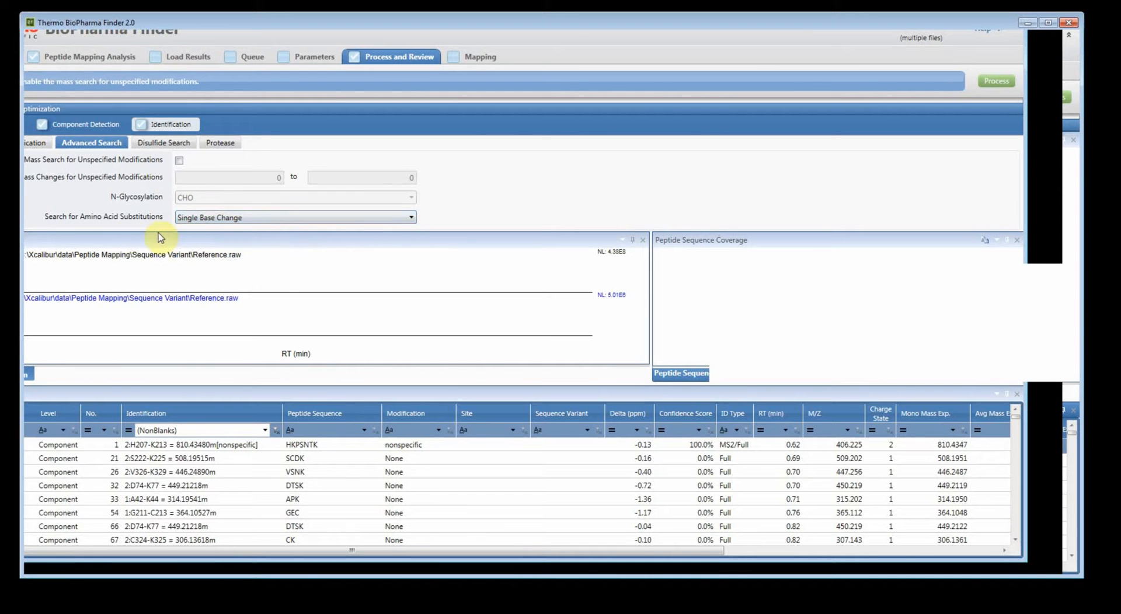
{"action": "mouse_move", "coordinate": [188, 238]}
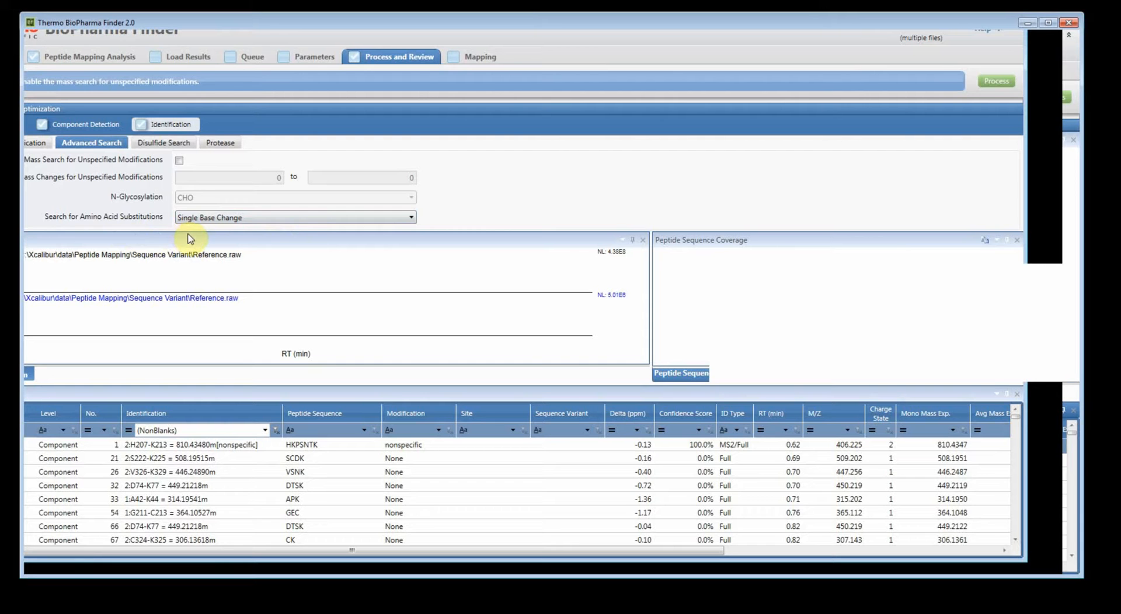
{"action": "mouse_move", "coordinate": [188, 185]}
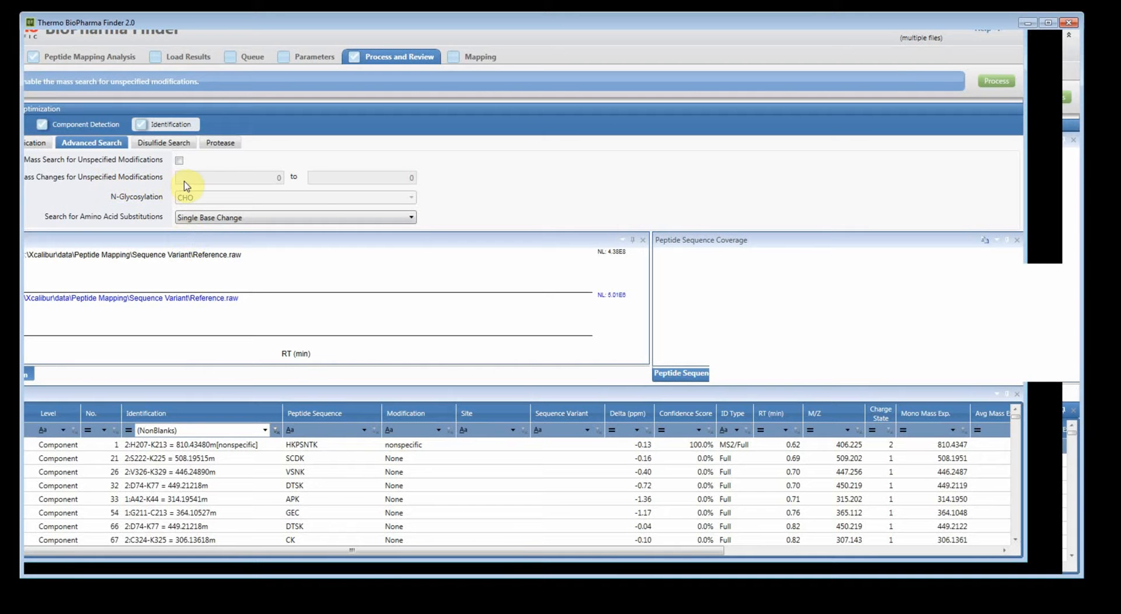
{"action": "left_click", "coordinate": [163, 142]}
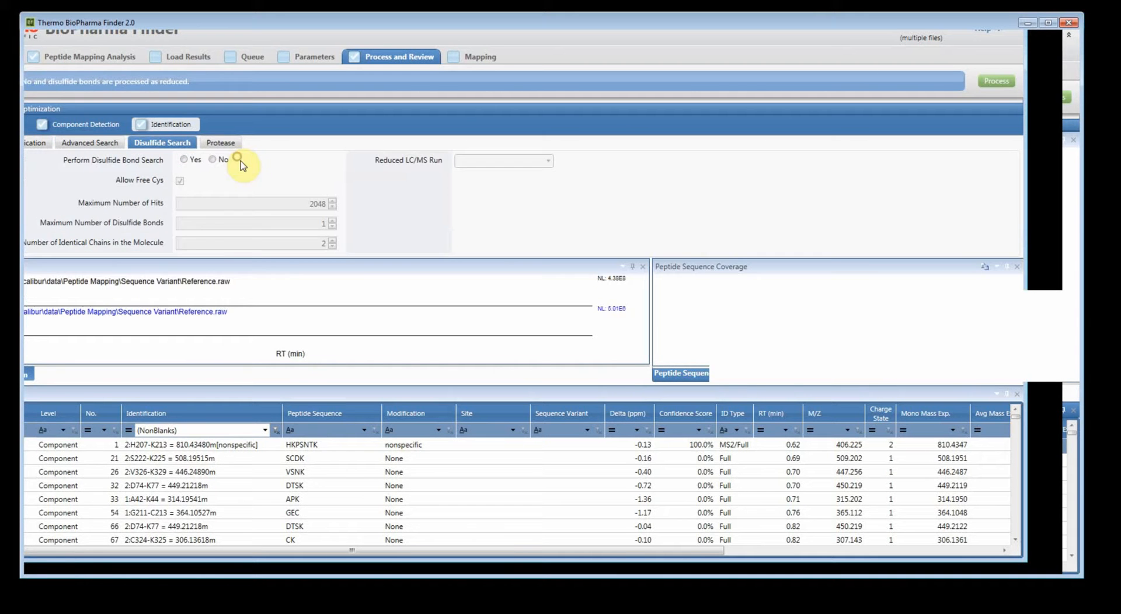
{"action": "left_click", "coordinate": [218, 142]}
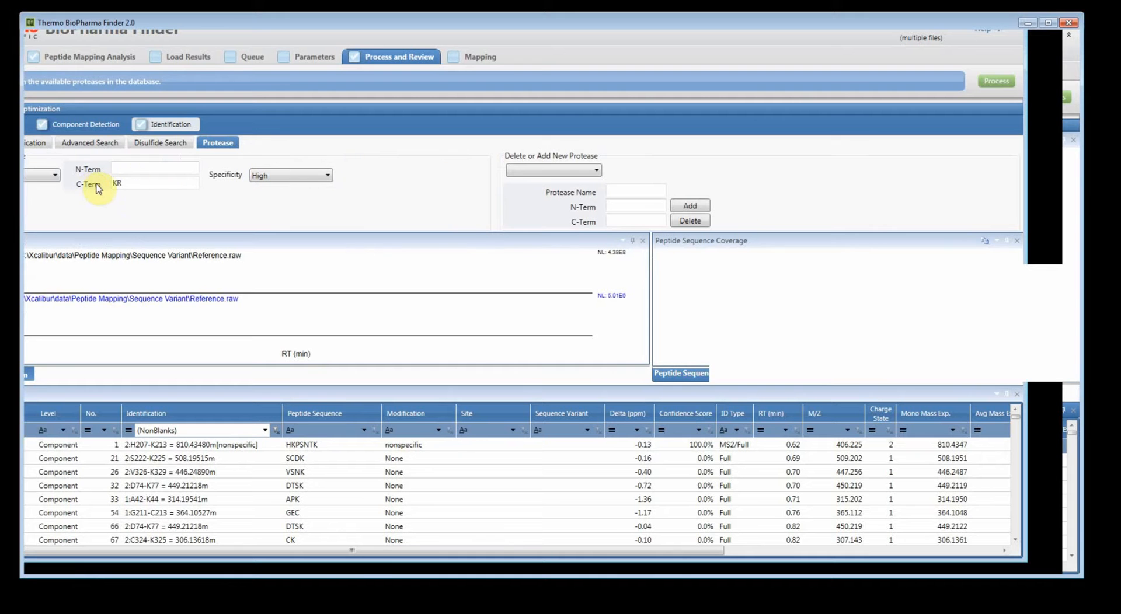
{"action": "mouse_move", "coordinate": [93, 145]}
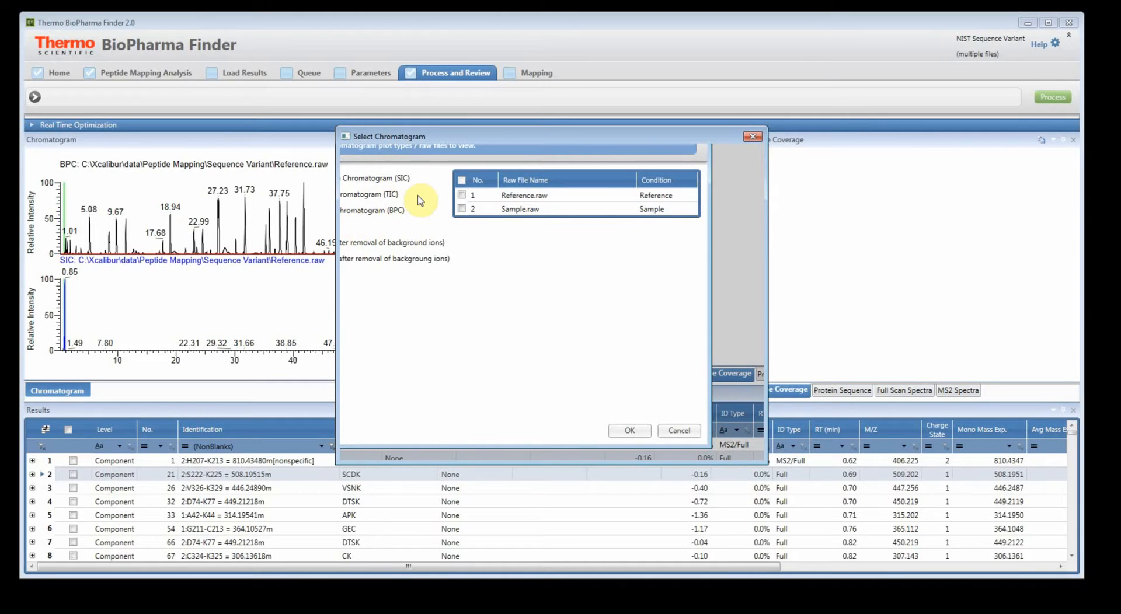
{"action": "mouse_move", "coordinate": [353, 231]}
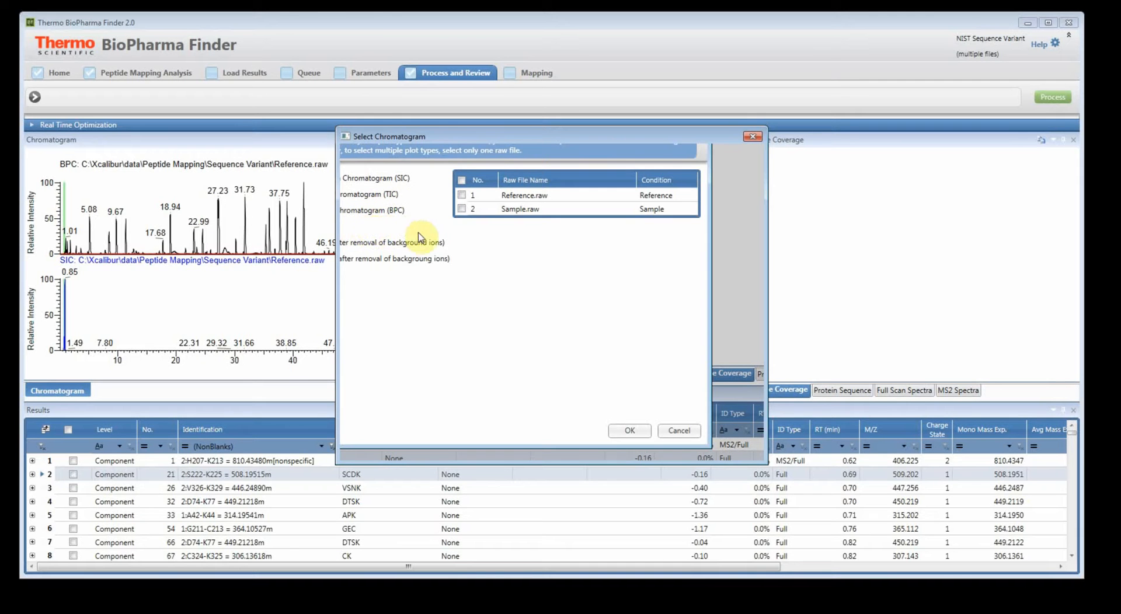
{"action": "mouse_move", "coordinate": [456, 234]}
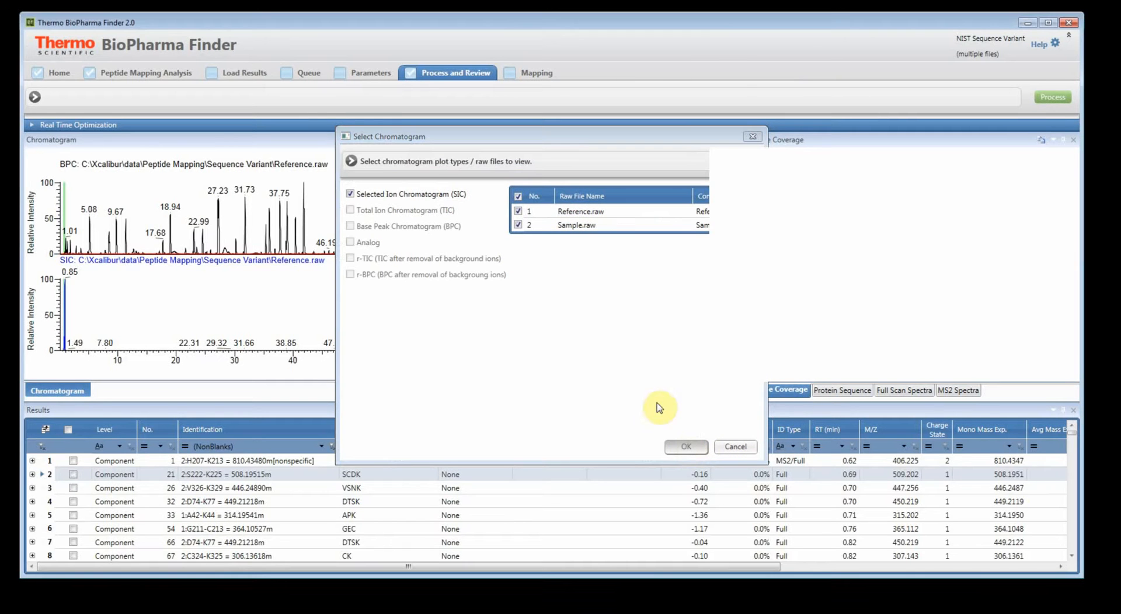
{"action": "mouse_move", "coordinate": [616, 383]}
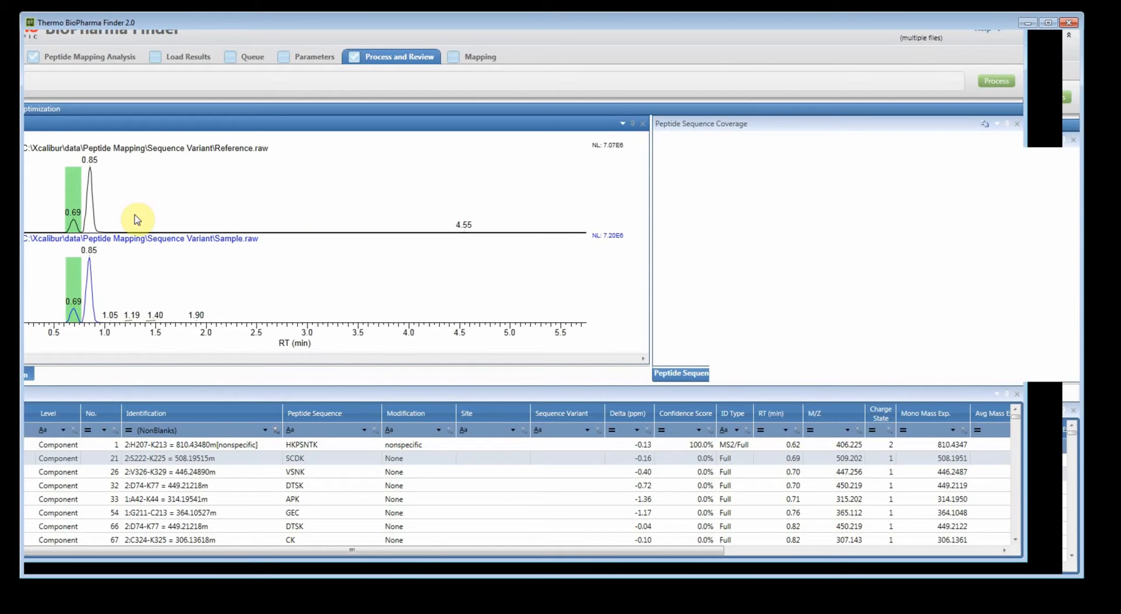
{"action": "mouse_move", "coordinate": [280, 170]}
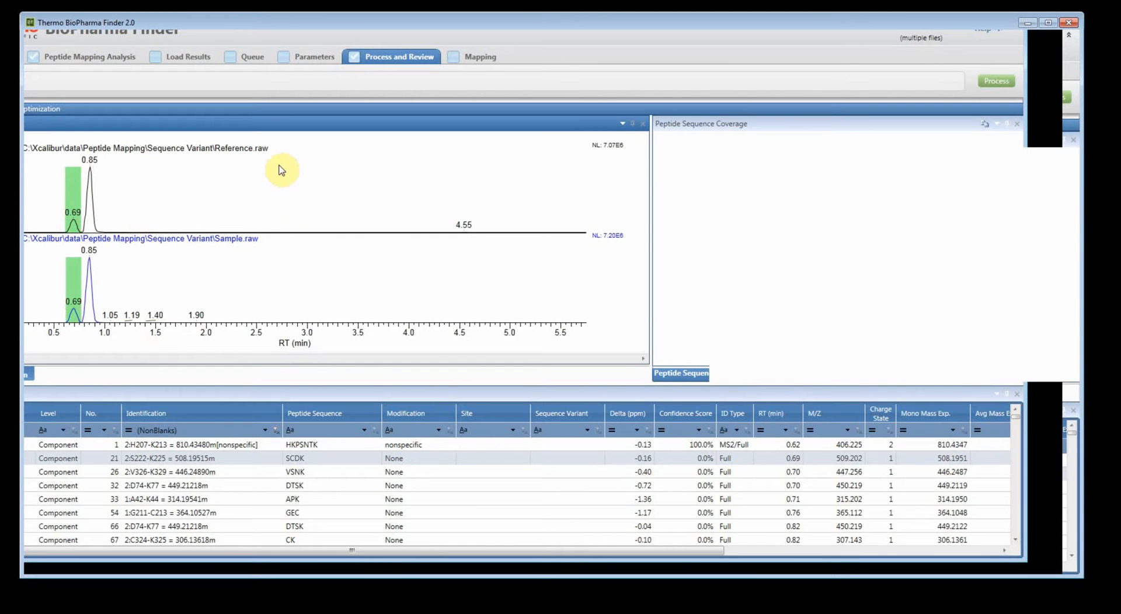
{"action": "mouse_move", "coordinate": [273, 276]}
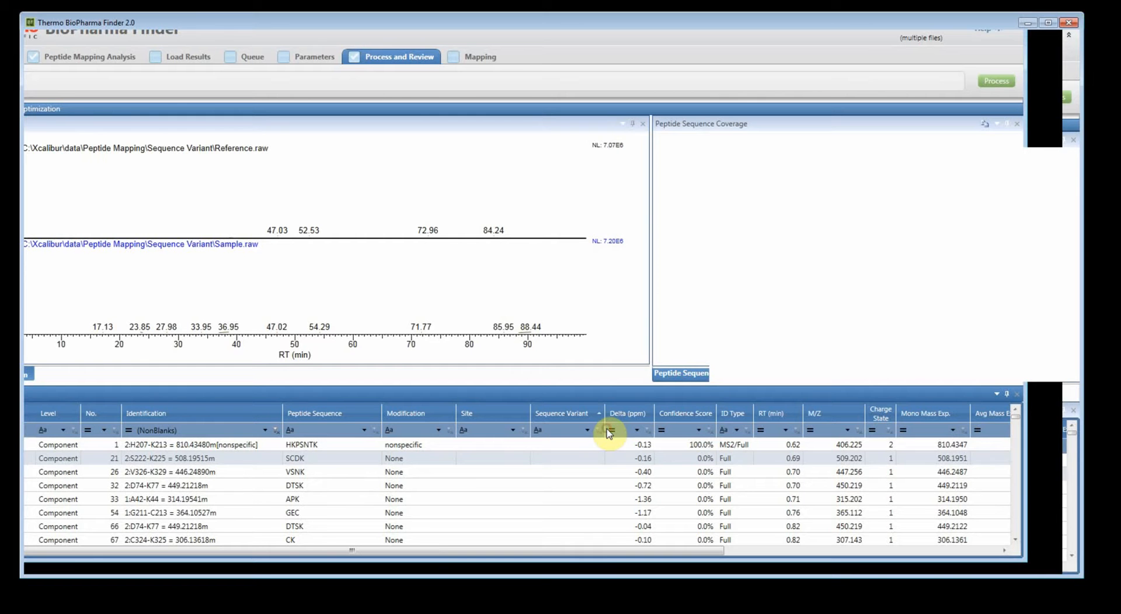
Filter the Sequence Variant column to NonBlanks and show the MS2 spectra.
{"action": "left_click", "coordinate": [602, 430]}
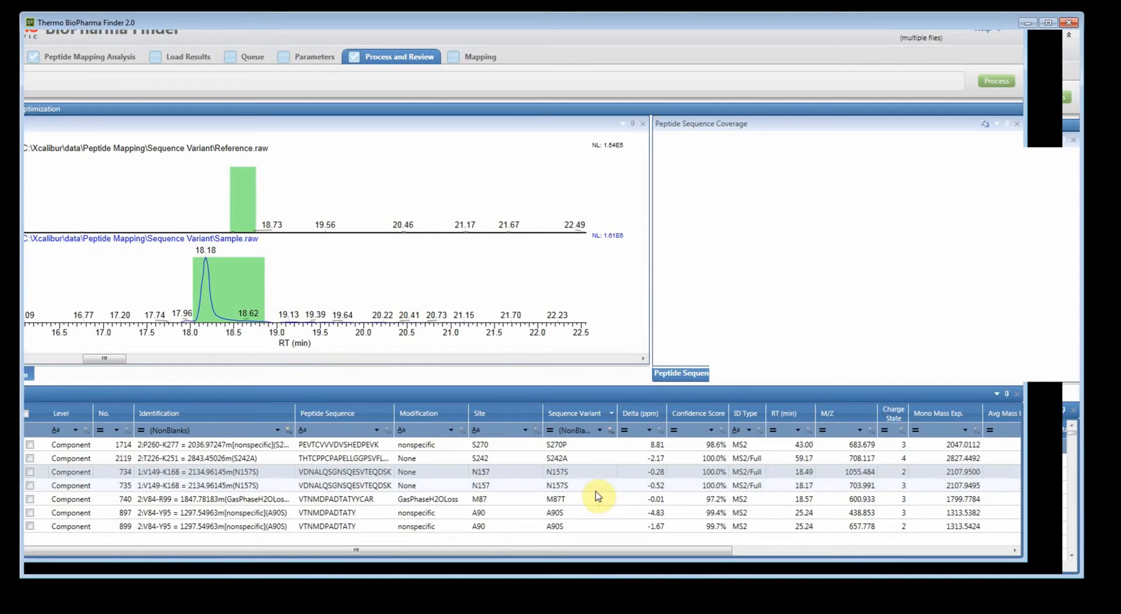
{"action": "mouse_move", "coordinate": [994, 499]}
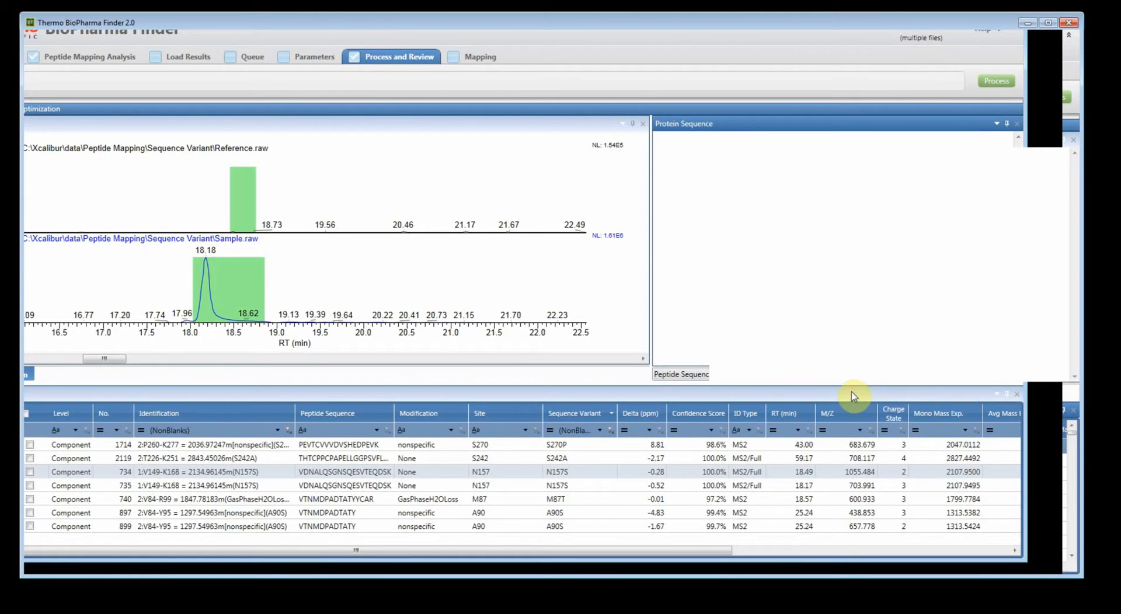
{"action": "left_click", "coordinate": [898, 374]}
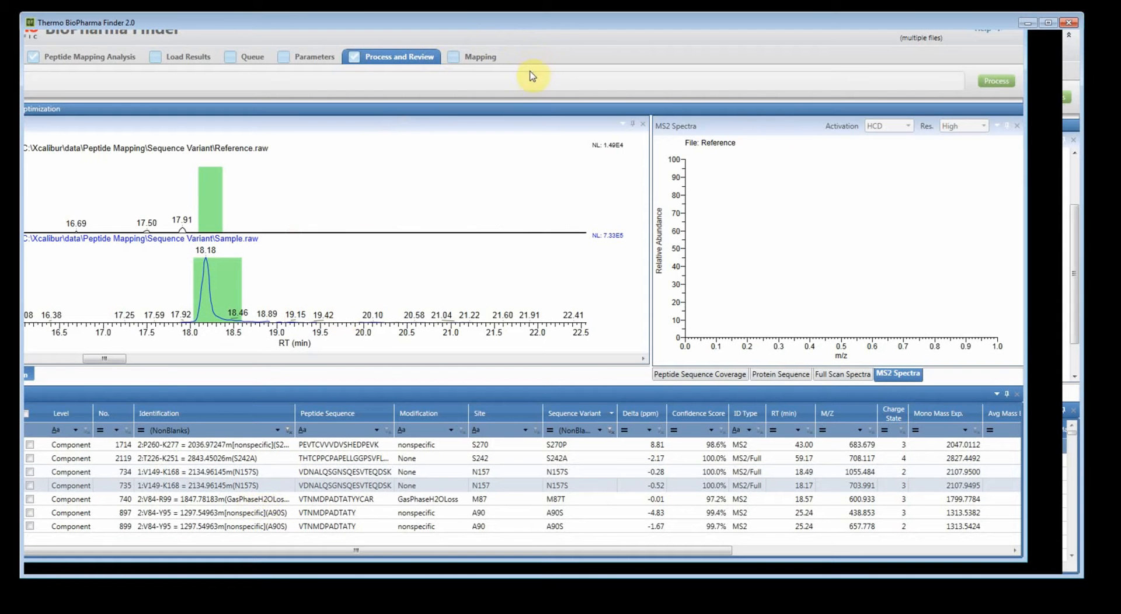
{"action": "left_click", "coordinate": [479, 56]}
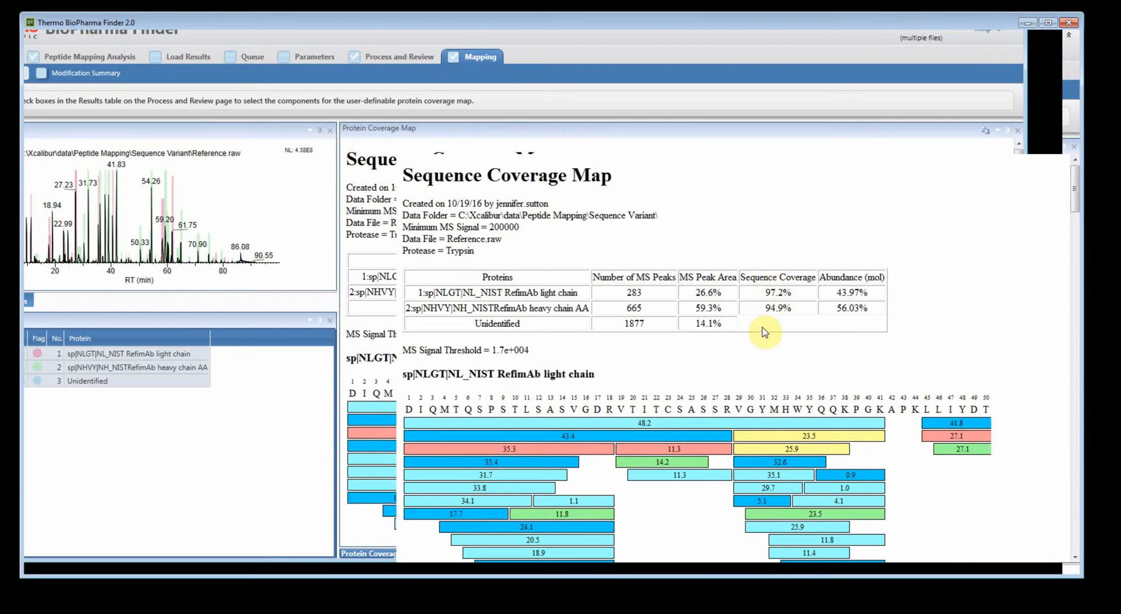
{"action": "mouse_move", "coordinate": [1044, 227]}
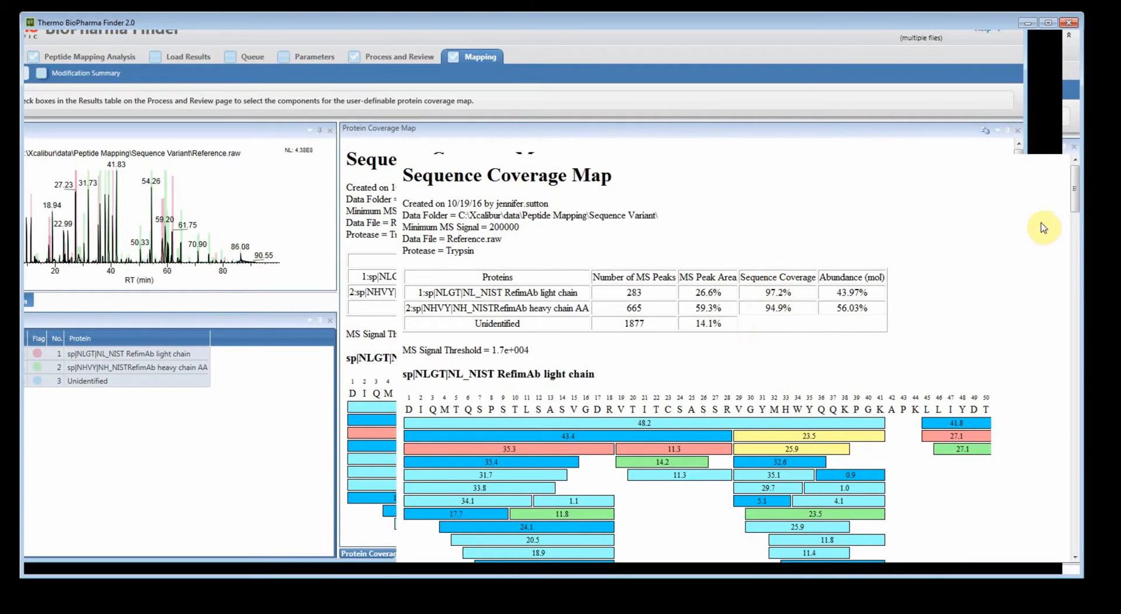
Scroll the light- and heavy-chain coverage map, then return to the full component list.
{"action": "scroll", "scroll_direction": "down", "scroll_amount": 3}
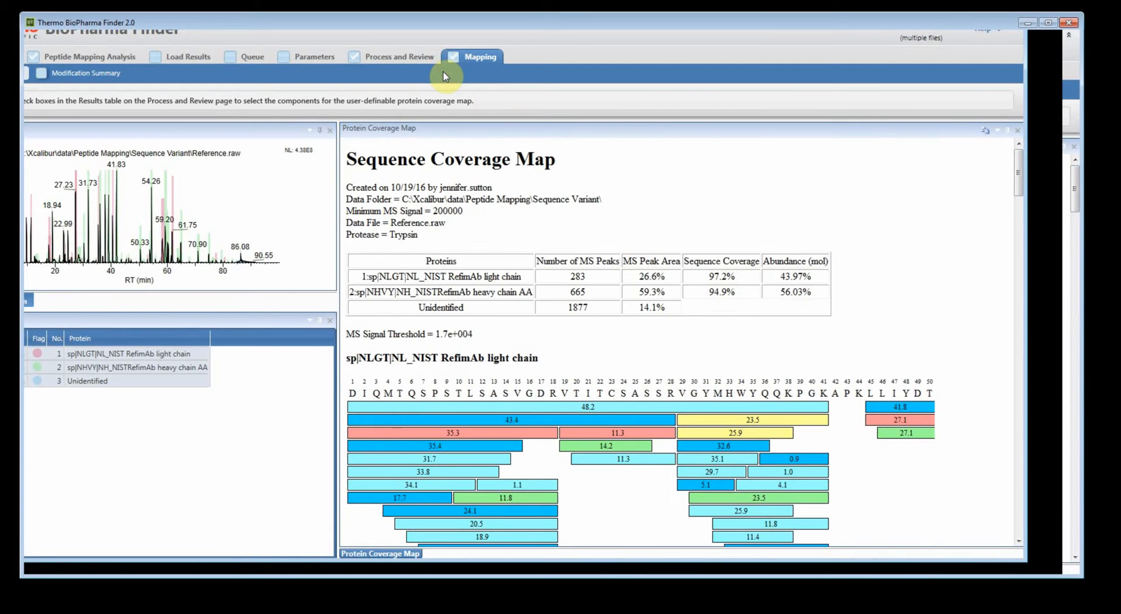
{"action": "left_click", "coordinate": [399, 57]}
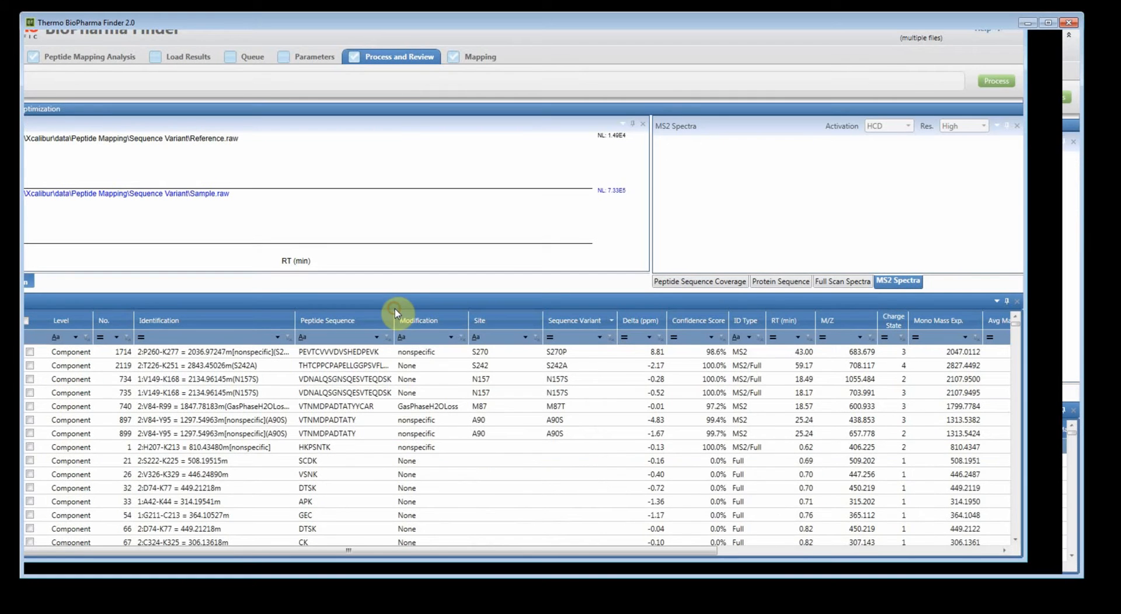
{"action": "mouse_move", "coordinate": [462, 360]}
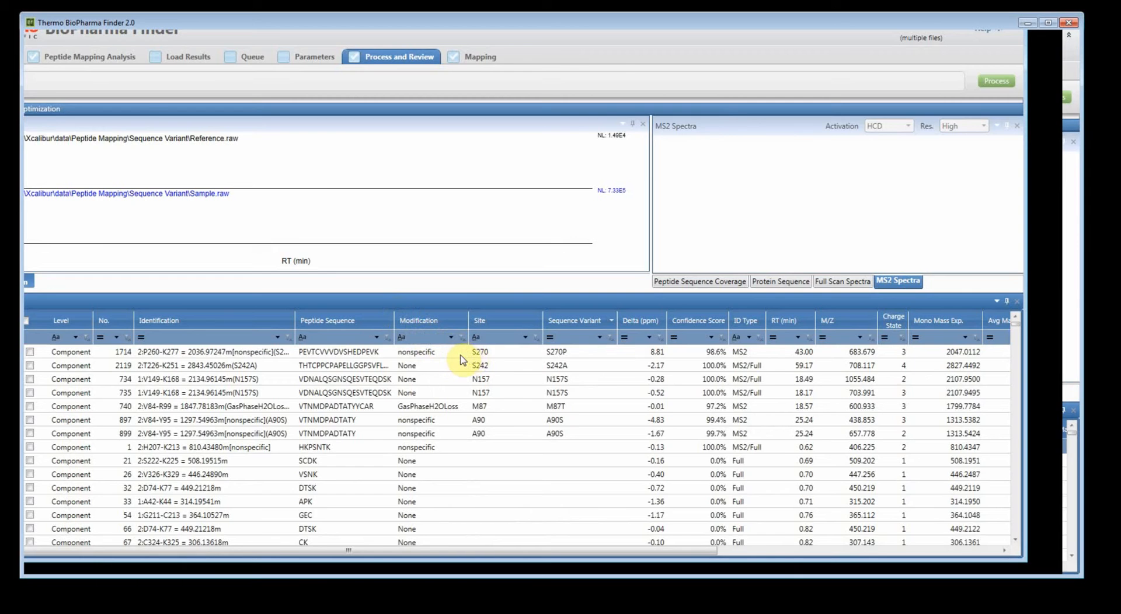
Filter Modification to 'none' with blank sequence variants and check all listed components.
{"action": "type", "text": "n"}
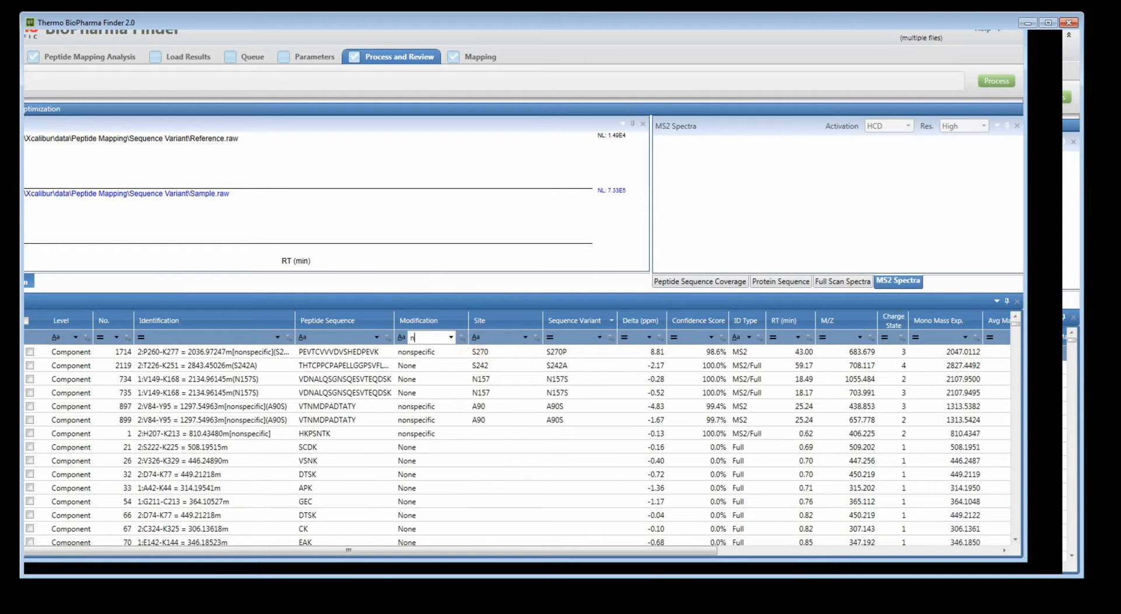
{"action": "type", "text": "none"}
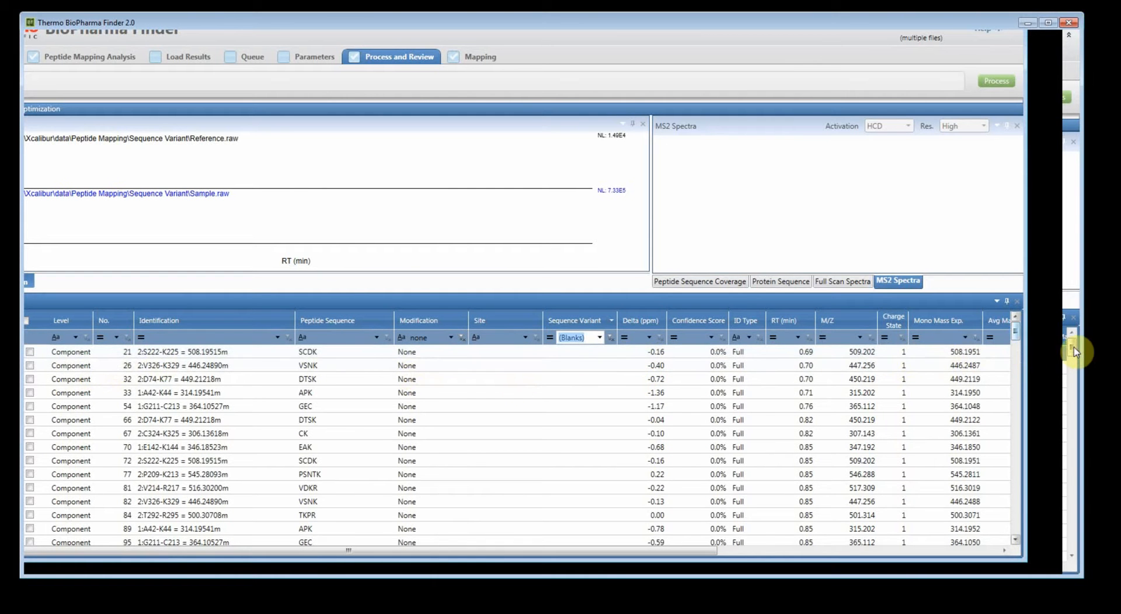
{"action": "scroll", "scroll_direction": "down", "scroll_amount": 3}
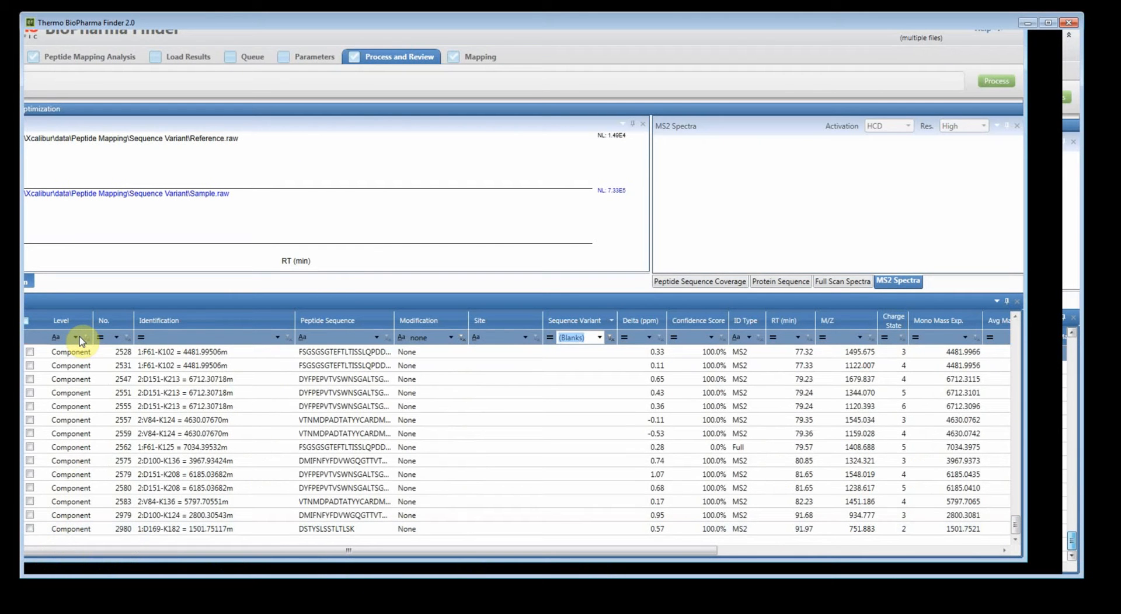
{"action": "left_click", "coordinate": [23, 320]}
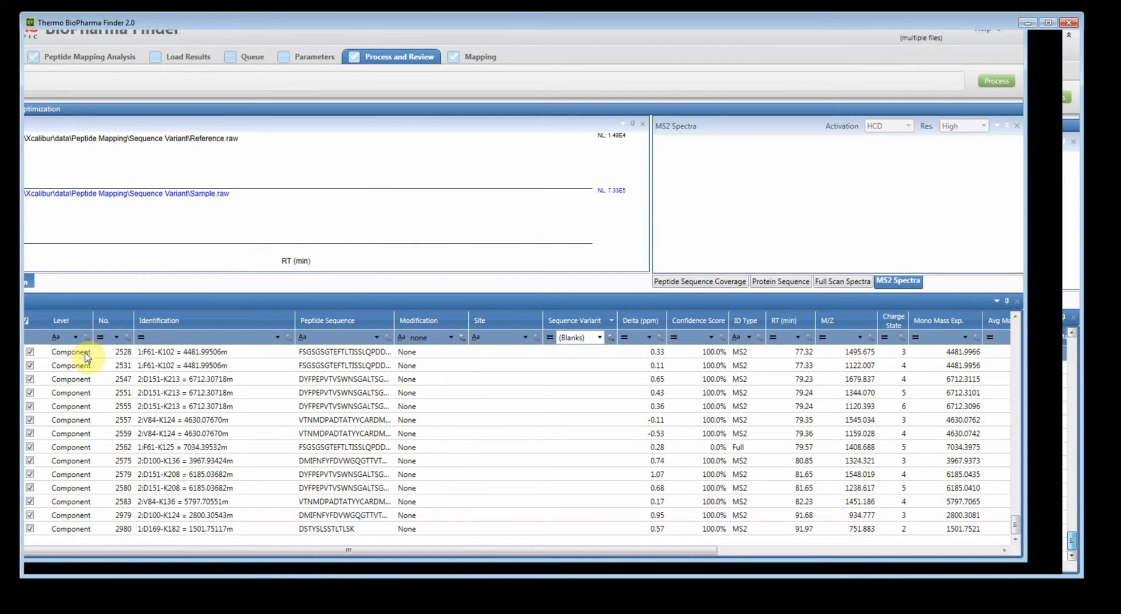
{"action": "mouse_move", "coordinate": [551, 71]}
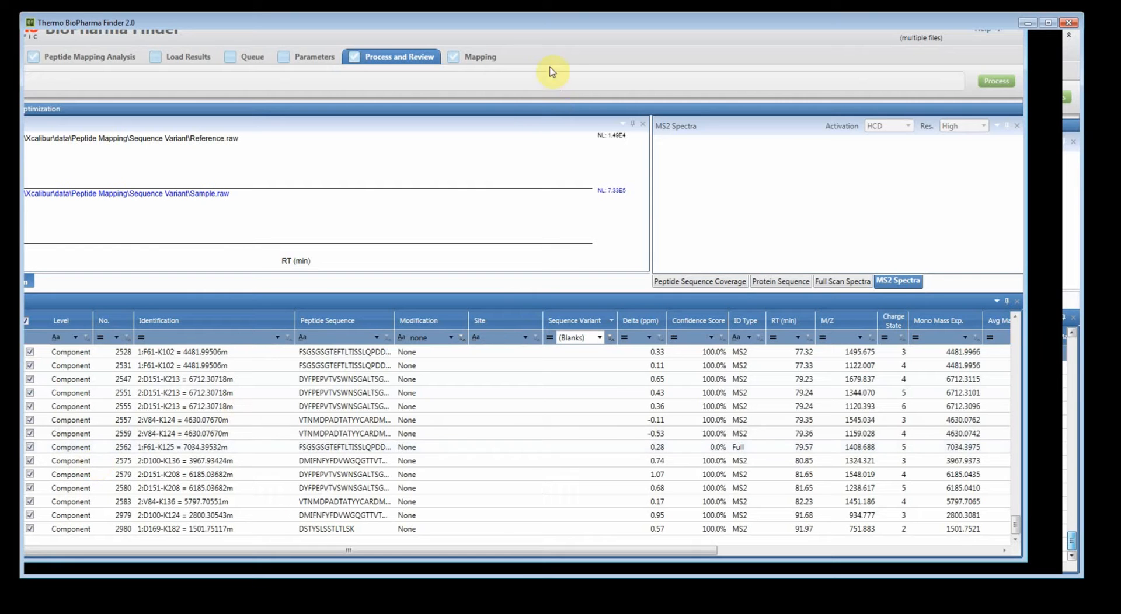
Show the User Defined coverage map (100% light, 97.1% heavy) and scroll through it.
{"action": "left_click", "coordinate": [478, 56]}
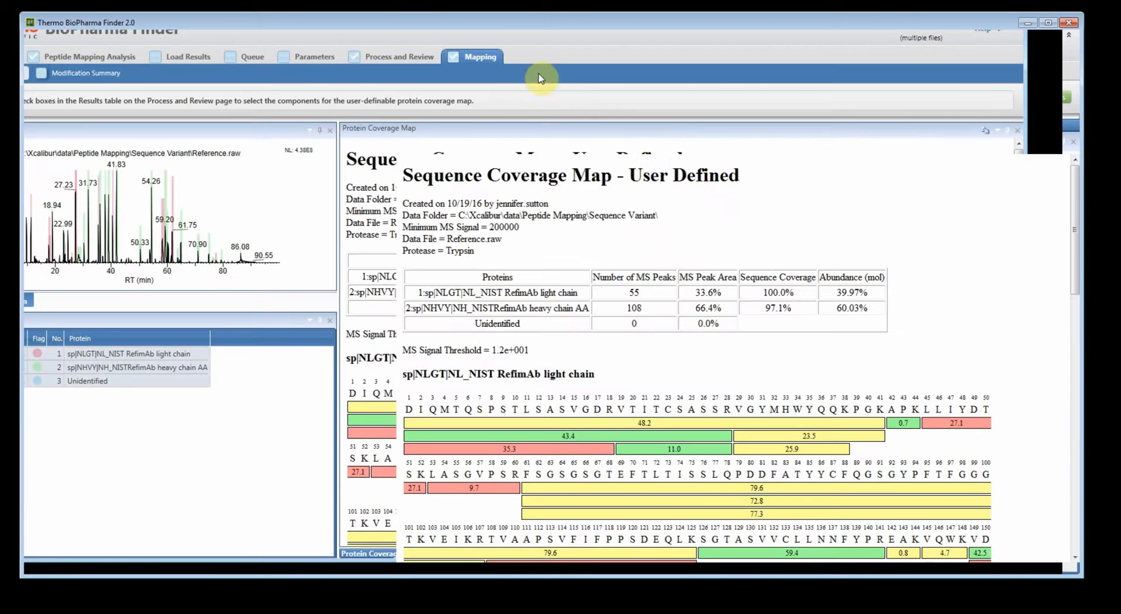
{"action": "double_click", "coordinate": [682, 175]}
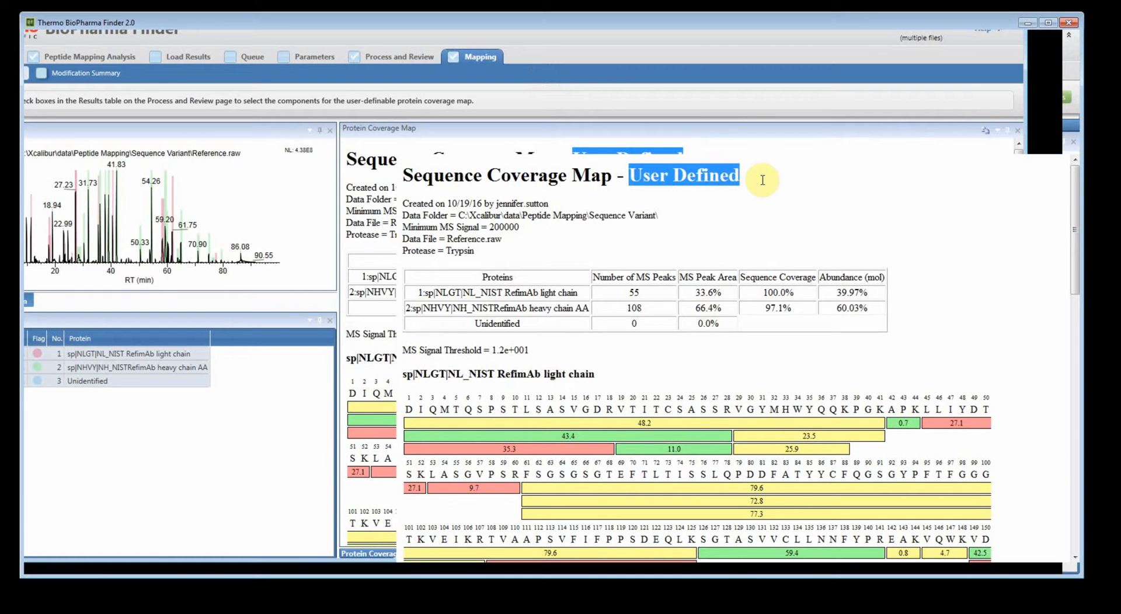
{"action": "mouse_move", "coordinate": [789, 293]}
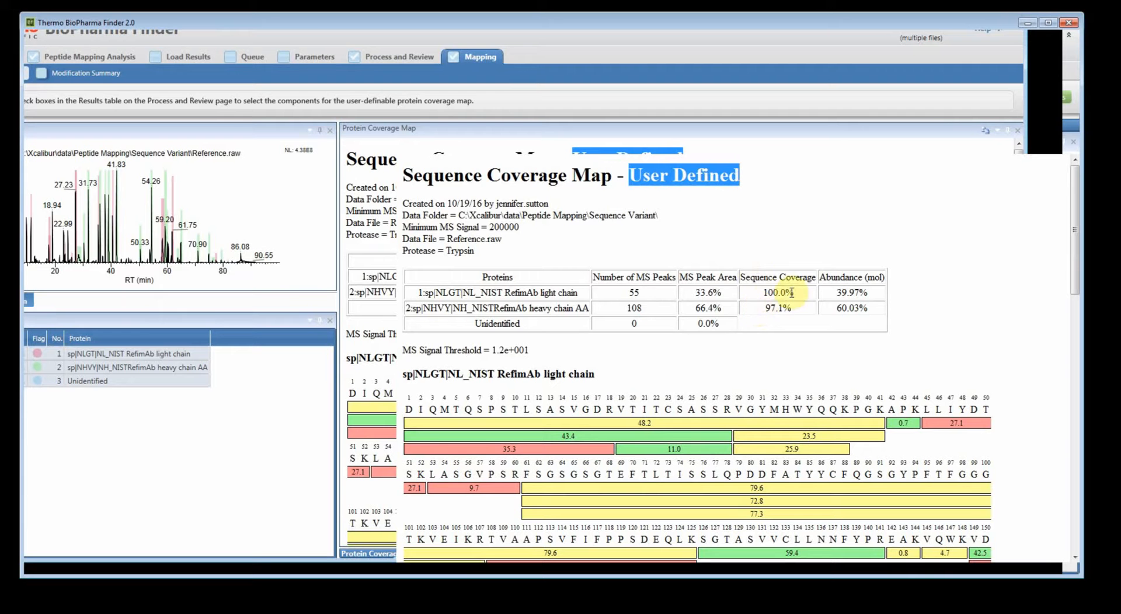
{"action": "mouse_move", "coordinate": [773, 308]}
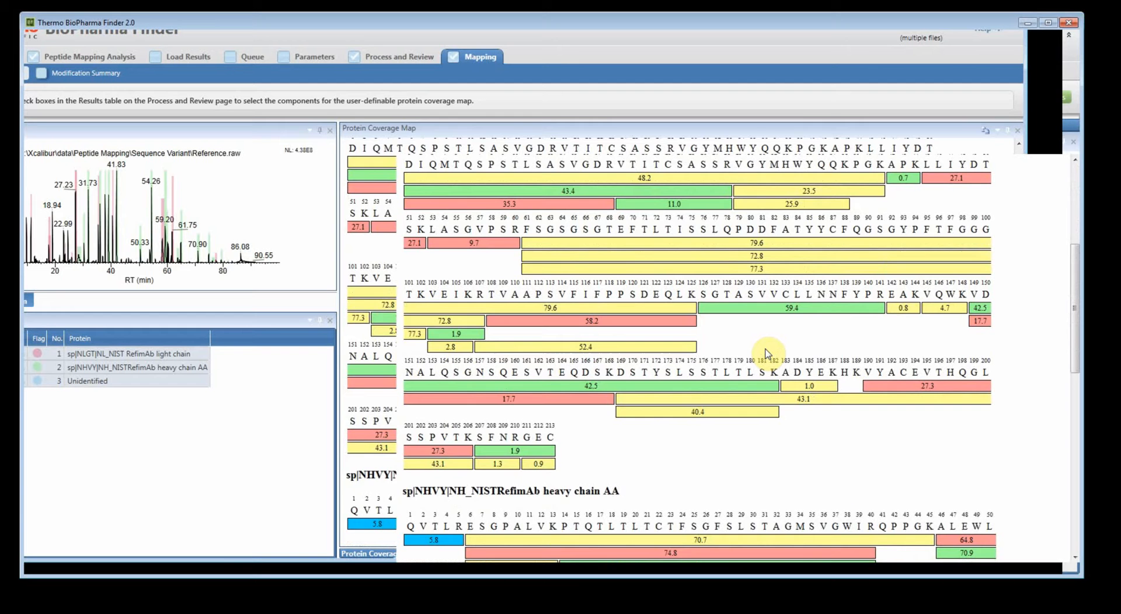
{"action": "scroll", "scroll_direction": "down", "scroll_amount": 3}
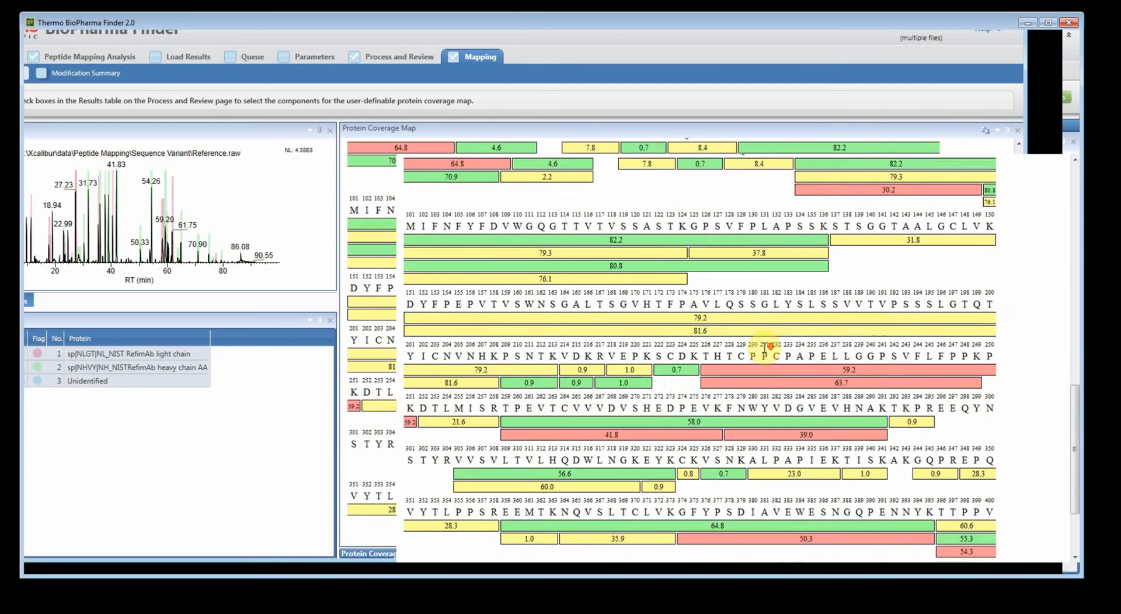
{"action": "scroll", "scroll_direction": "down", "scroll_amount": 3}
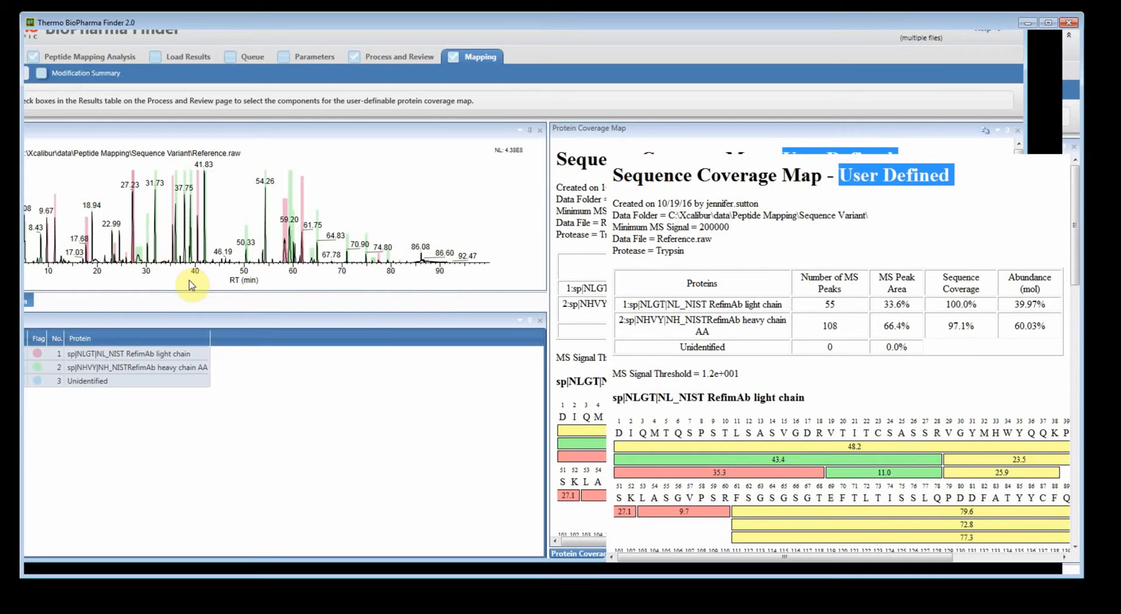
{"action": "mouse_move", "coordinate": [279, 285]}
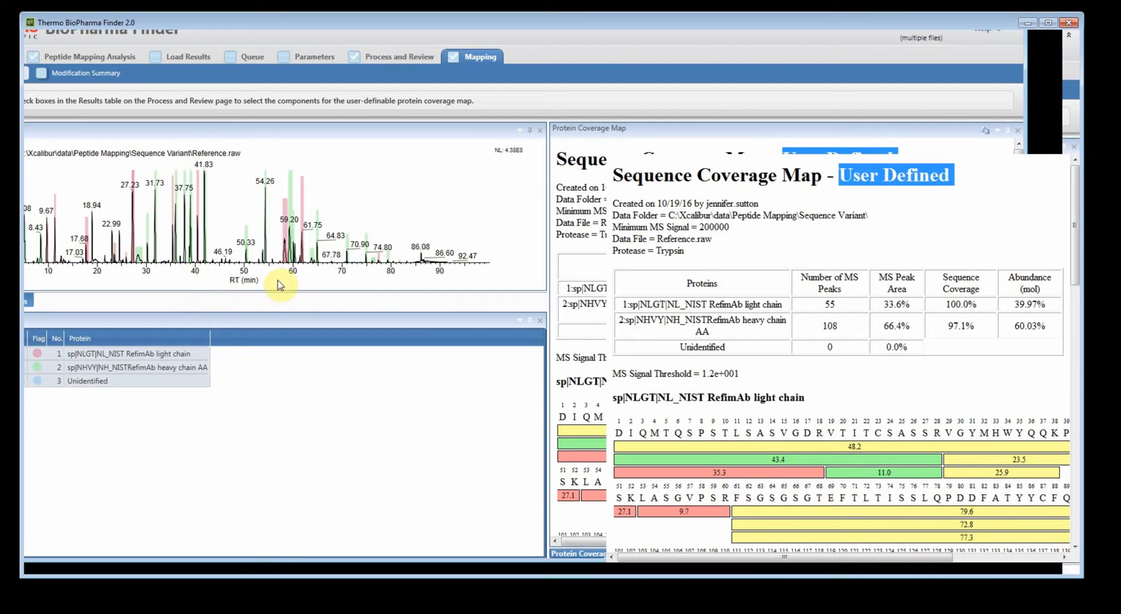
{"action": "mouse_move", "coordinate": [181, 288]}
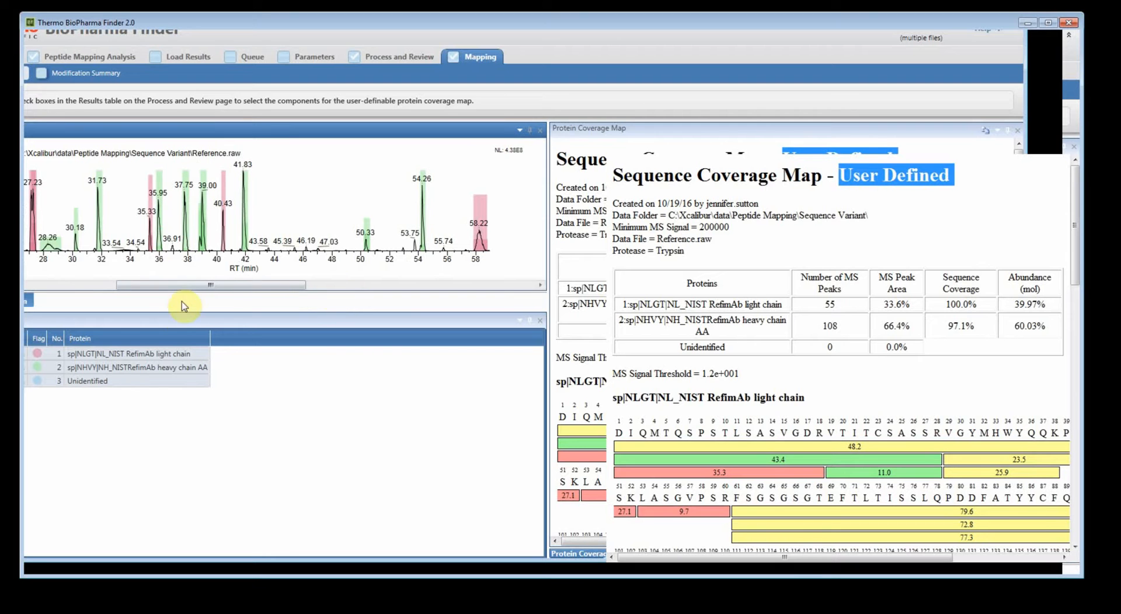
{"action": "mouse_move", "coordinate": [972, 162]}
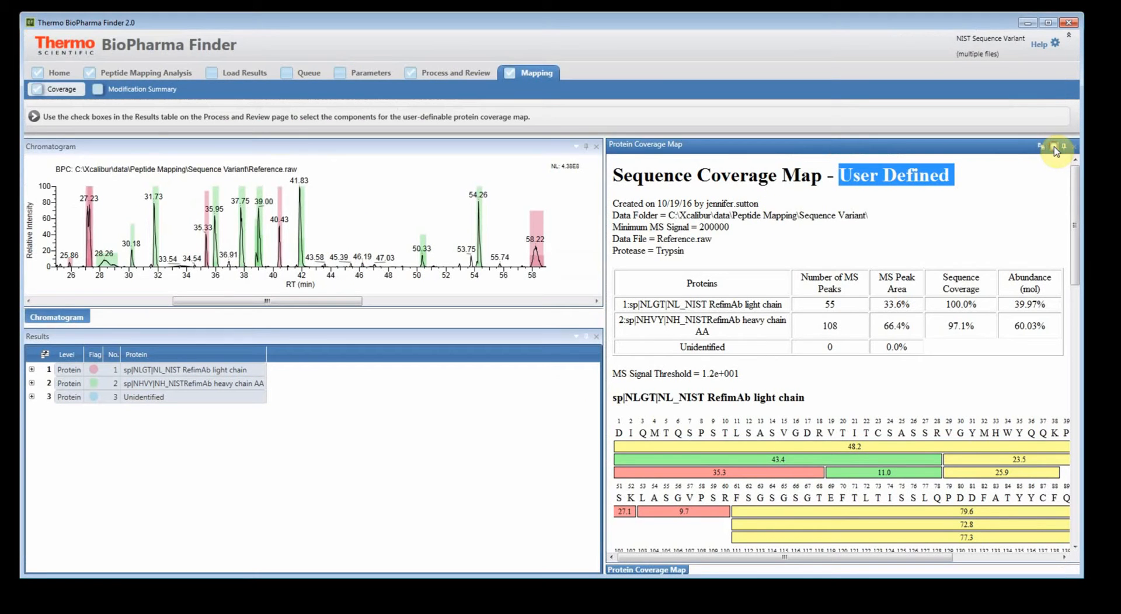
Open Coverage Map Options: 7000 max peptide mass, 80% minimum confidence, 50 residues per row.
{"action": "left_click", "coordinate": [1050, 147]}
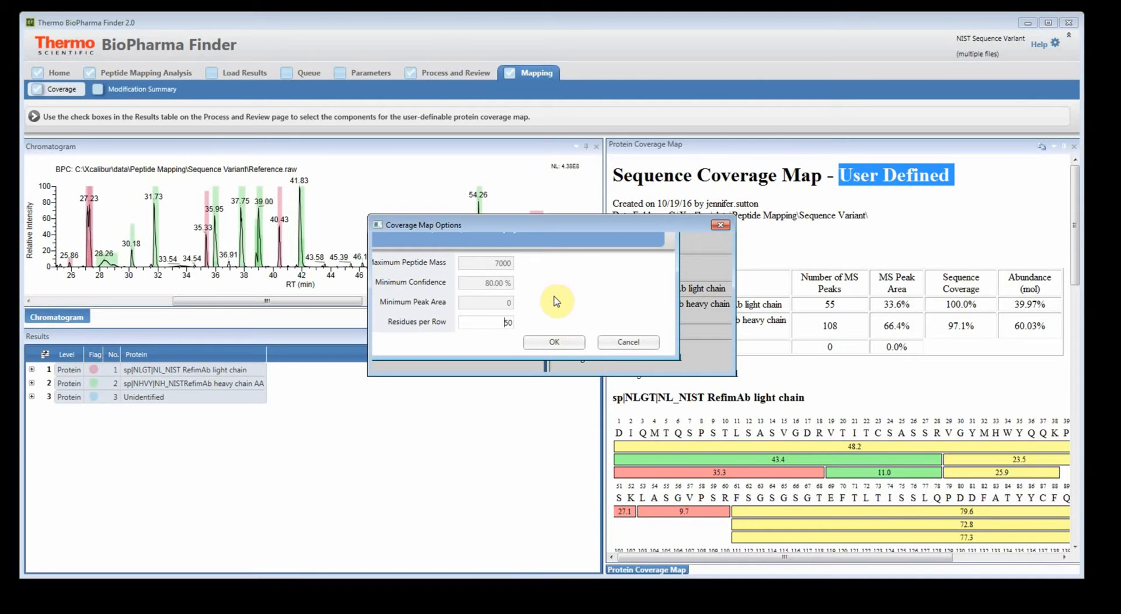
{"action": "mouse_move", "coordinate": [577, 303]}
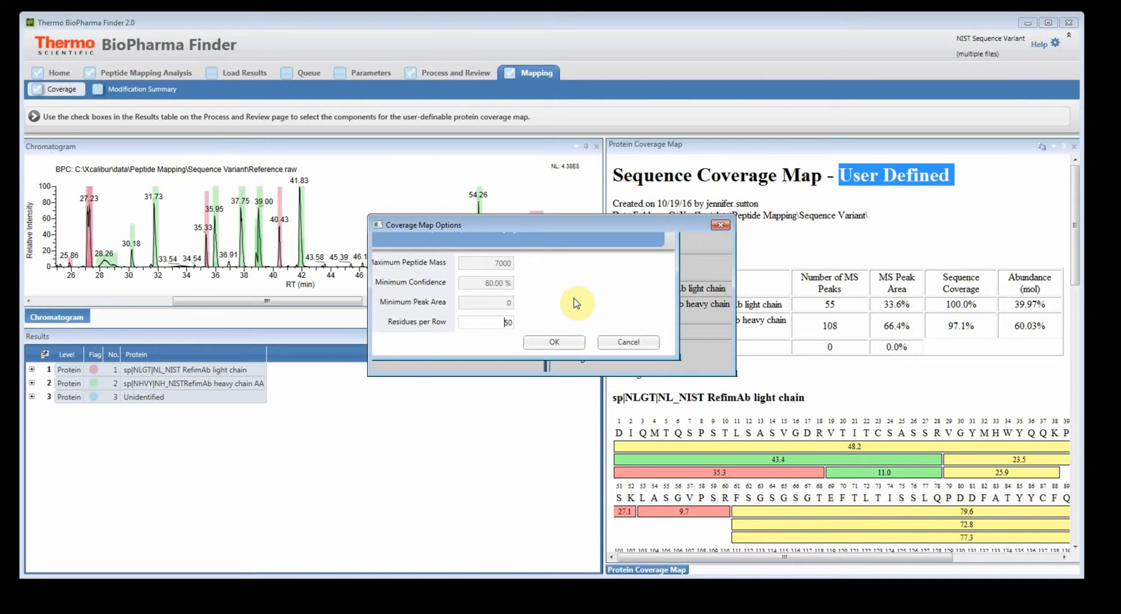
{"action": "mouse_move", "coordinate": [557, 289]}
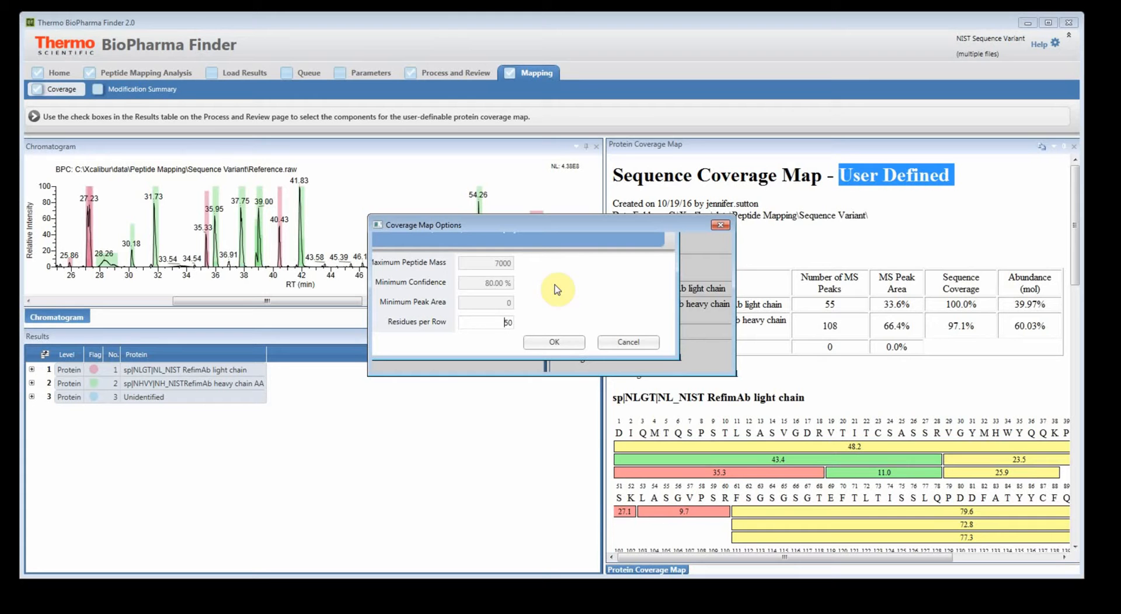
{"action": "mouse_move", "coordinate": [1013, 210]}
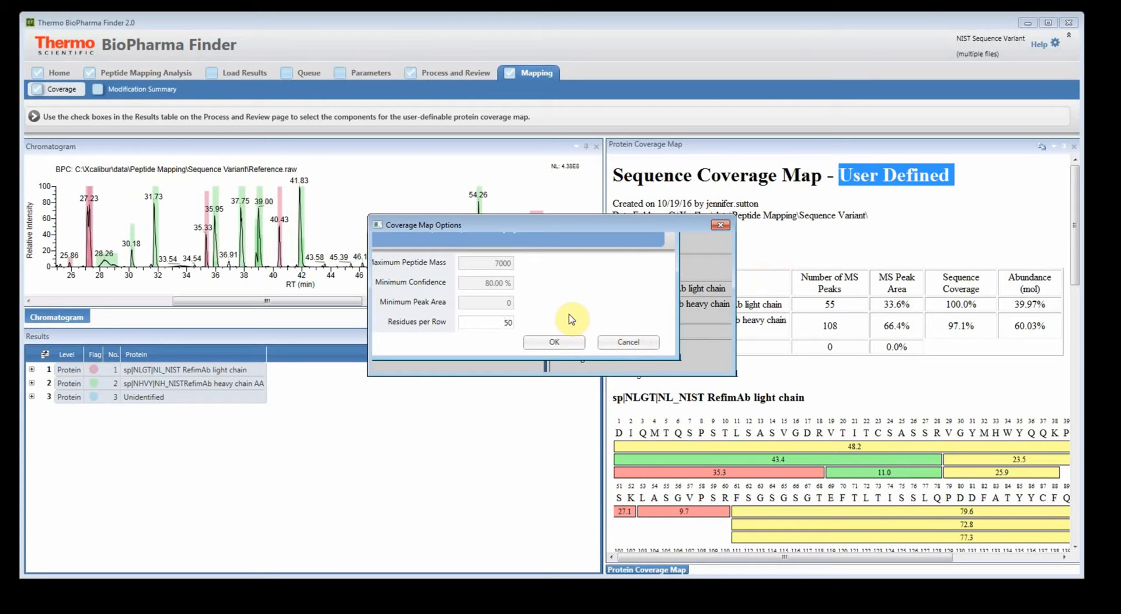
{"action": "mouse_move", "coordinate": [547, 304]}
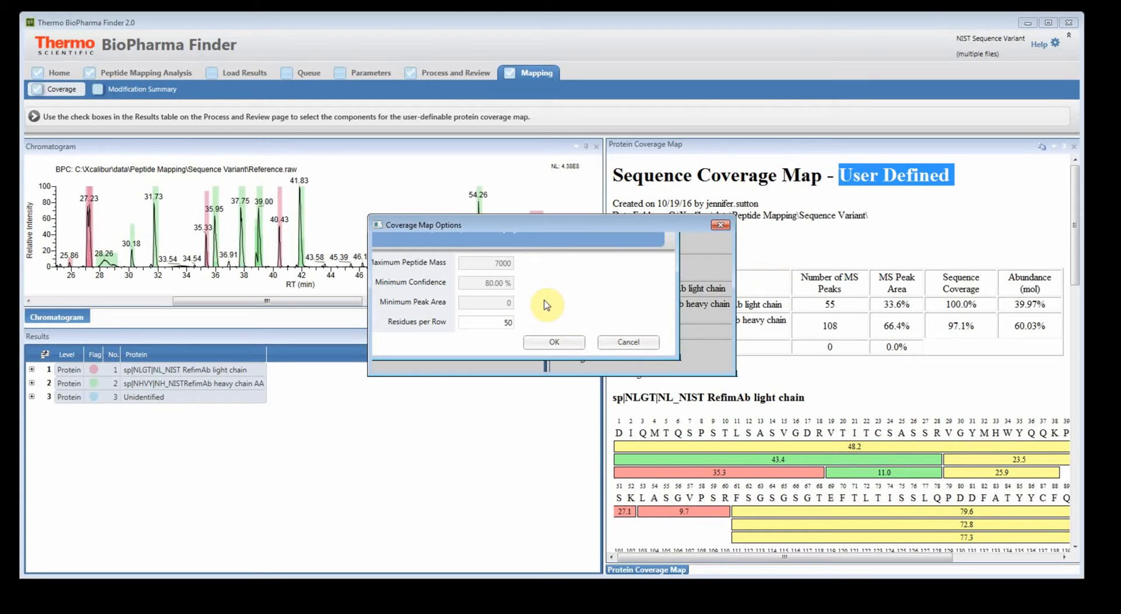
{"action": "mouse_move", "coordinate": [553, 308]}
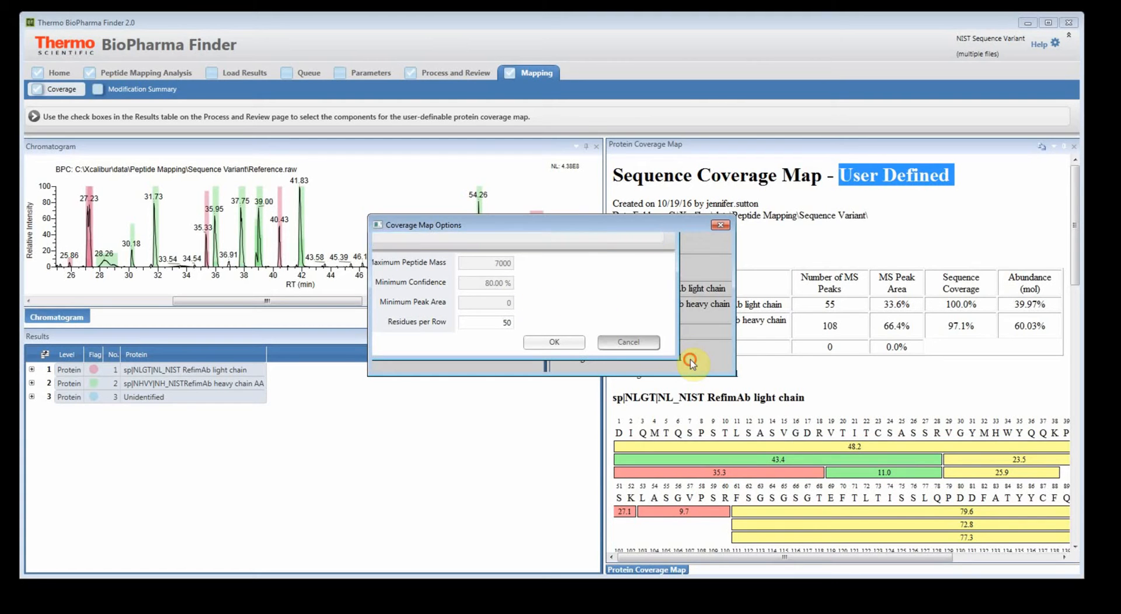
Close the map options, uncheck all components and filter confidence score to > 0.
{"action": "left_click", "coordinate": [554, 342]}
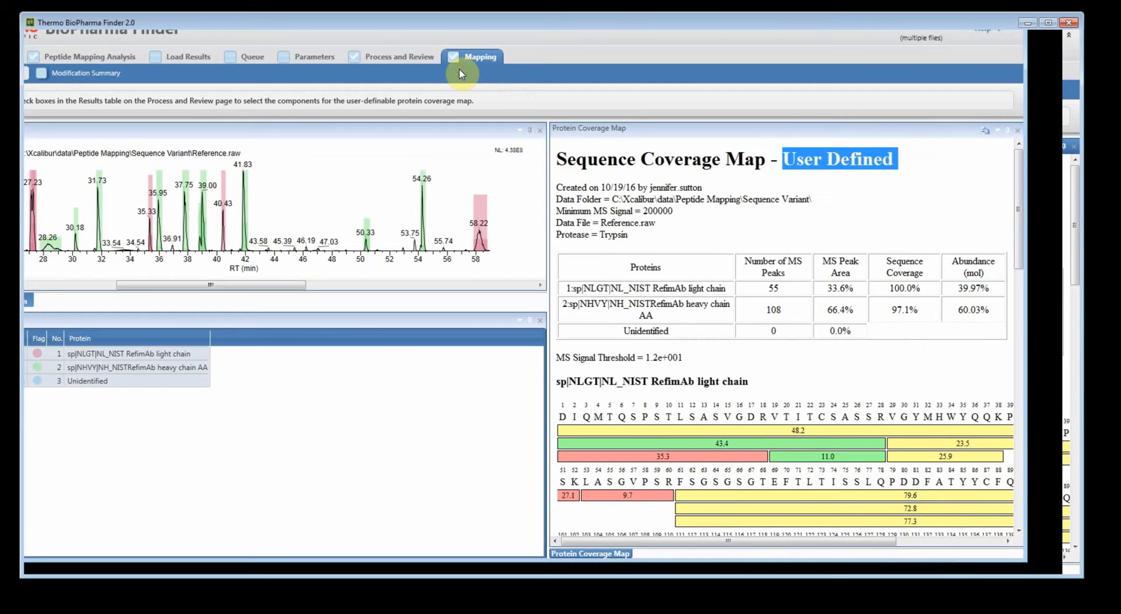
{"action": "left_click", "coordinate": [400, 56]}
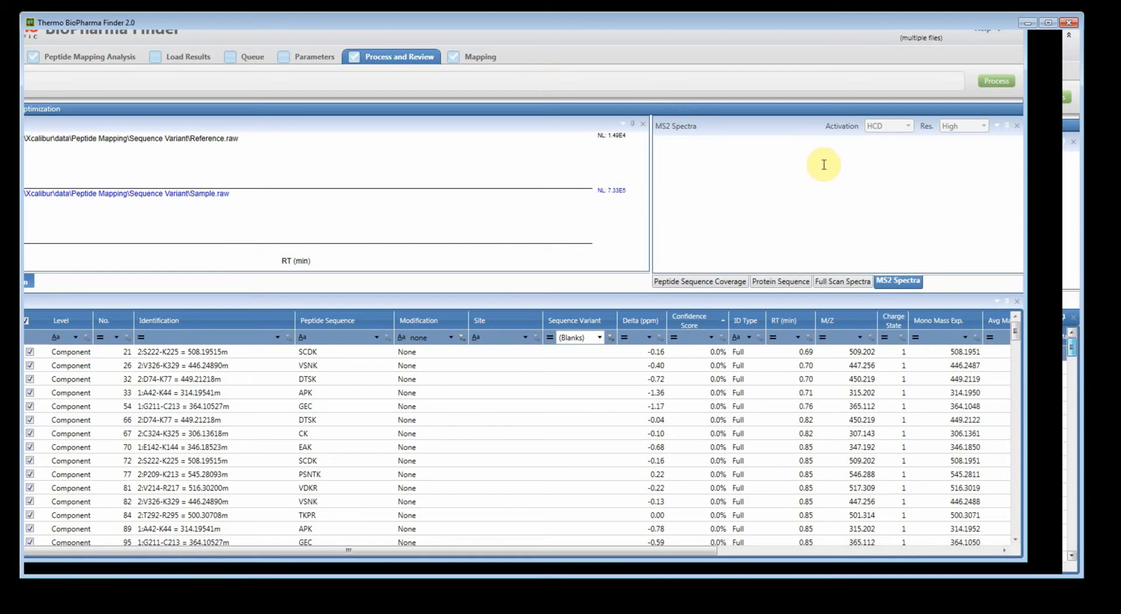
{"action": "left_click", "coordinate": [482, 57]}
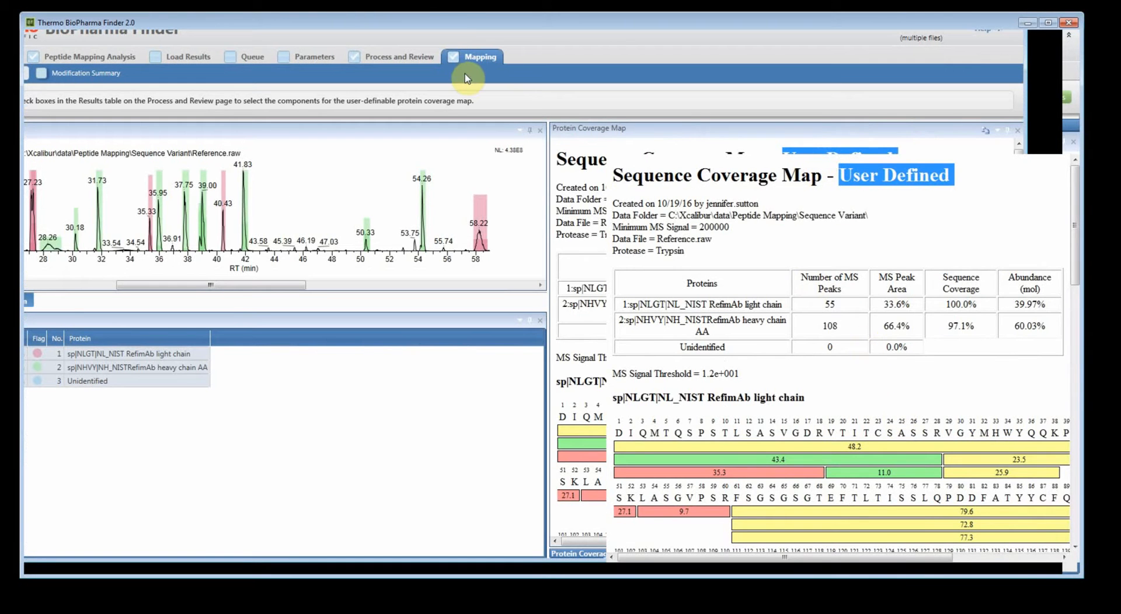
{"action": "left_click", "coordinate": [398, 56]}
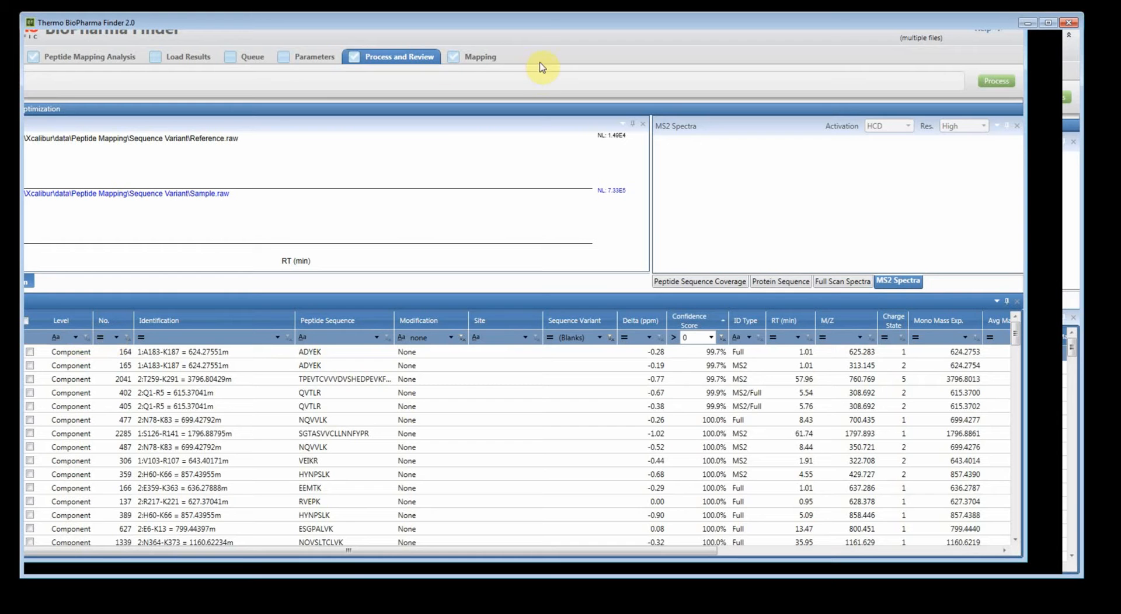
View the default coverage map at 97.2% light-chain and 94.9% heavy-chain coverage.
{"action": "left_click", "coordinate": [478, 56]}
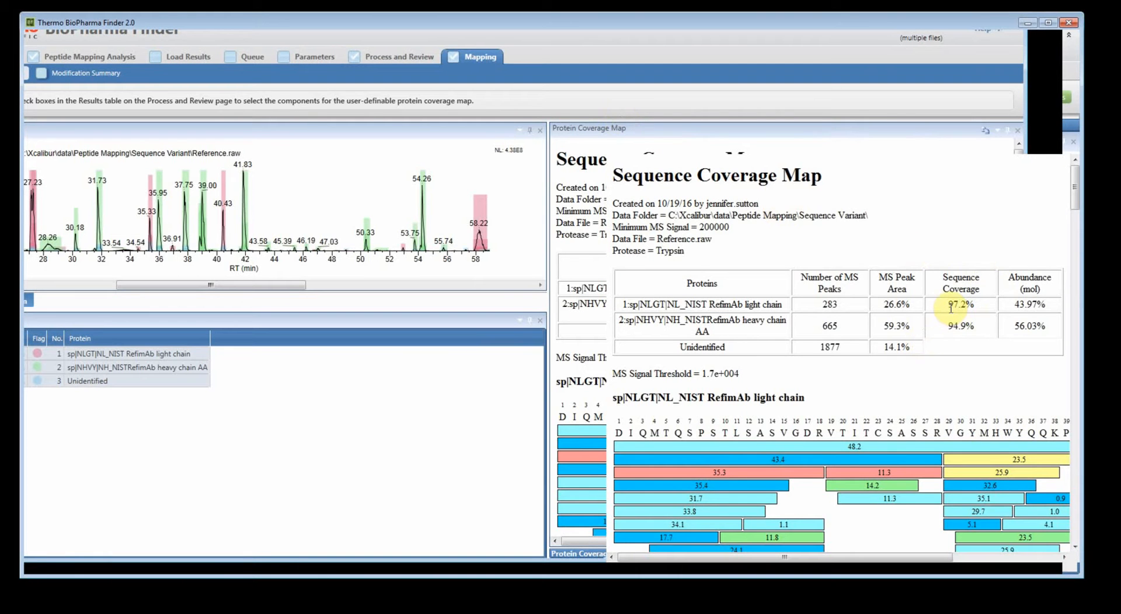
{"action": "mouse_move", "coordinate": [811, 319]}
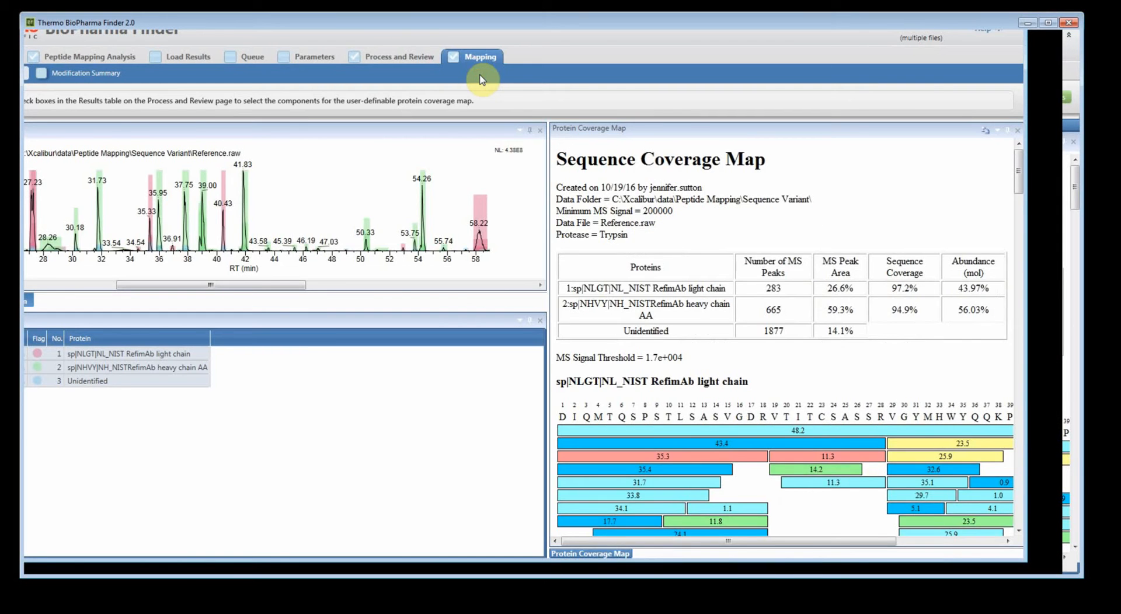
Return to the component results table and check the SGTASVVCLLNNFYPR component.
{"action": "left_click", "coordinate": [401, 57]}
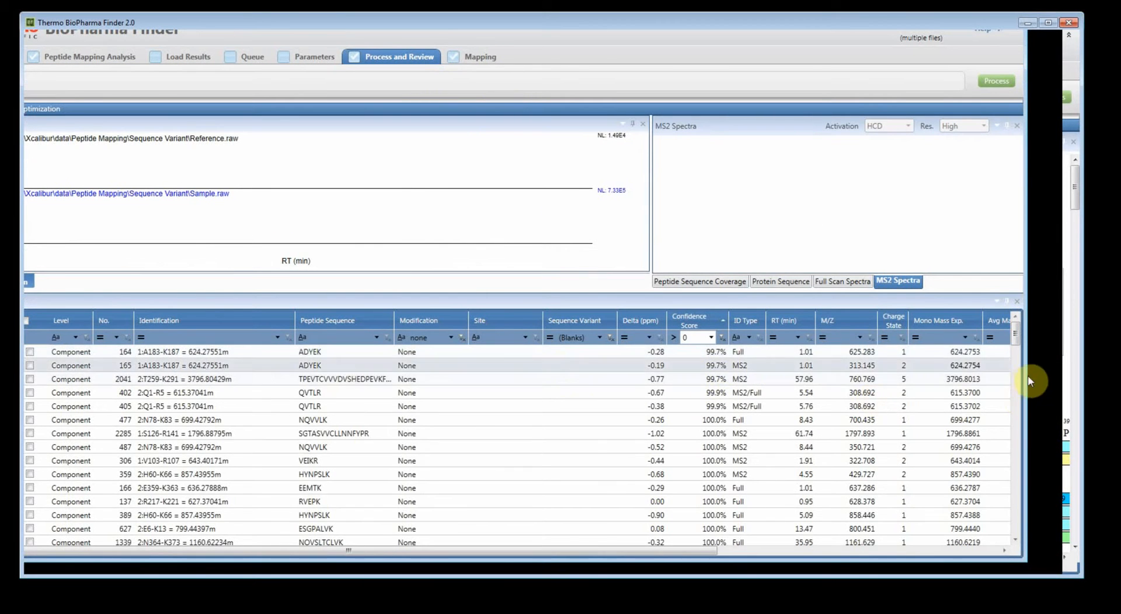
{"action": "scroll", "scroll_direction": "down", "scroll_amount": 3}
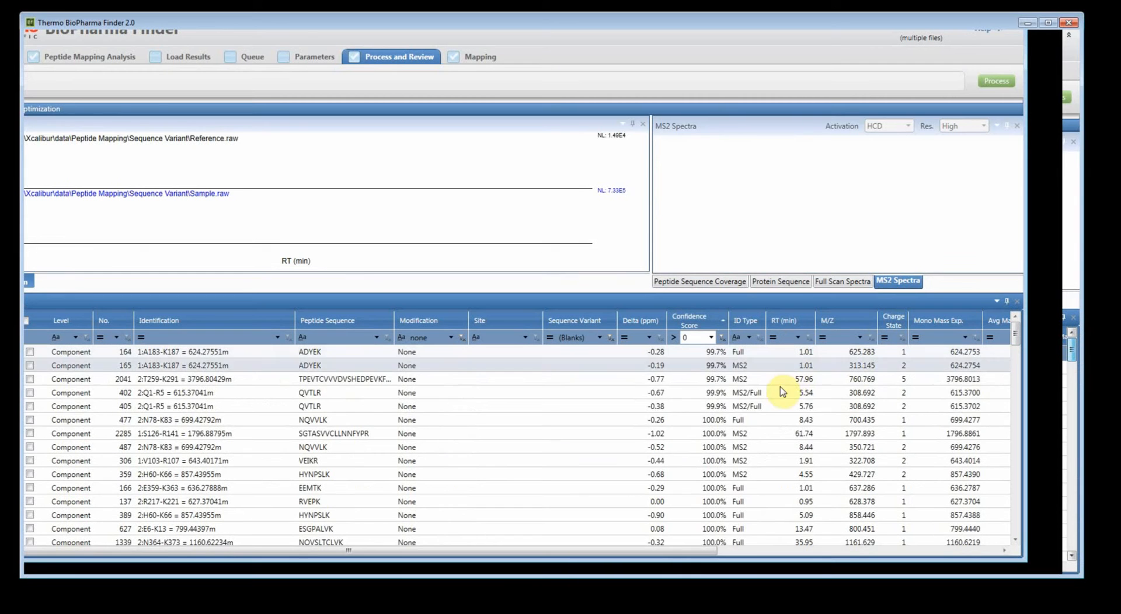
{"action": "mouse_move", "coordinate": [775, 378]}
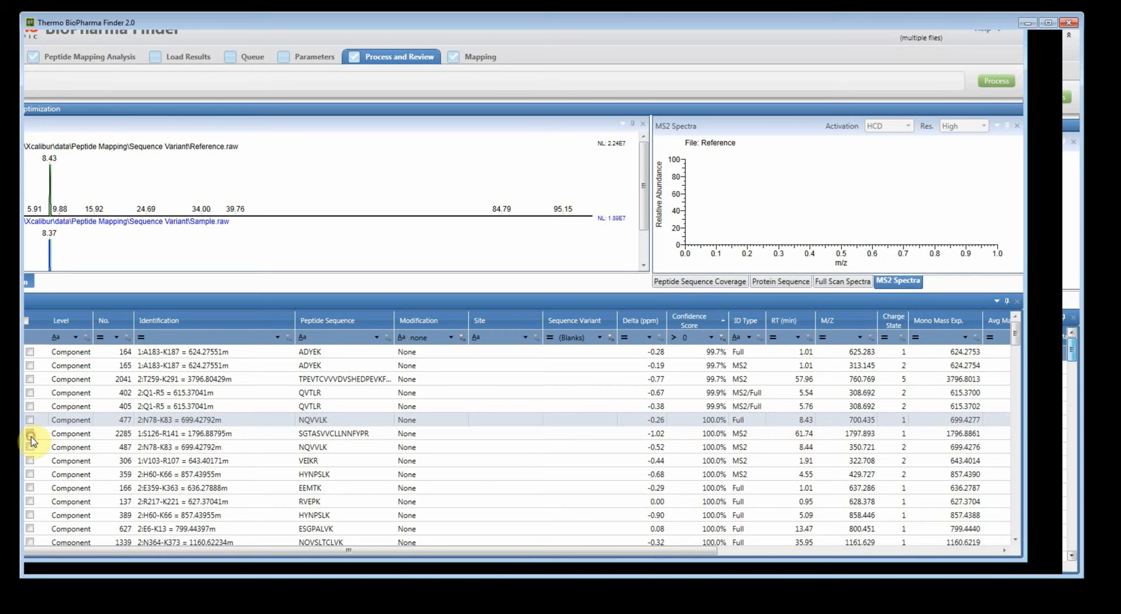
{"action": "left_click", "coordinate": [31, 420]}
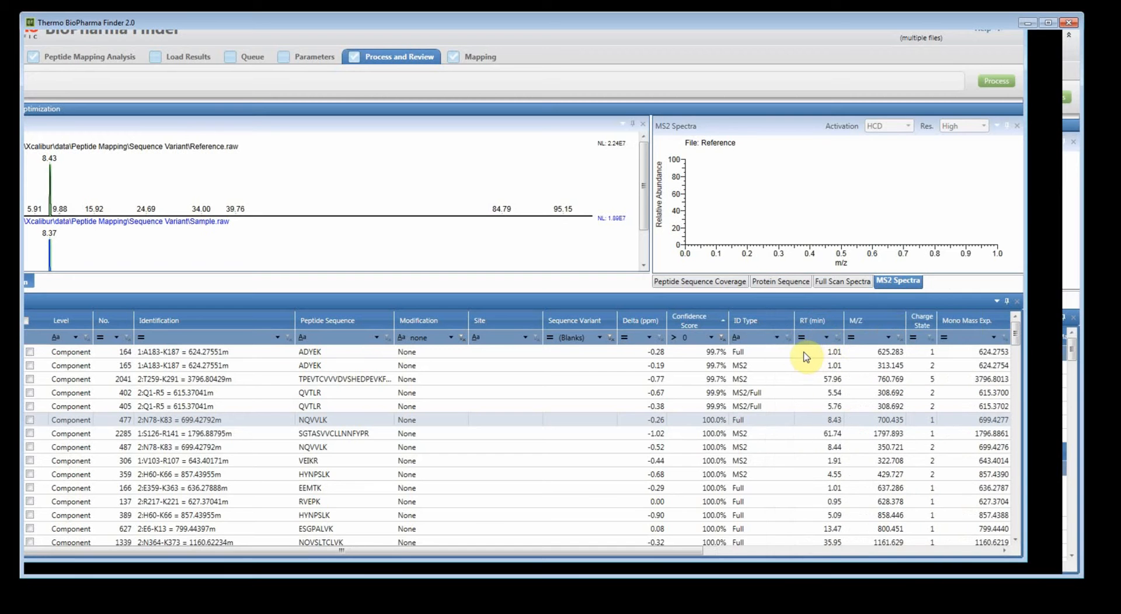
Filter ID Type to MS2 and check every listed component.
{"action": "left_click", "coordinate": [833, 420]}
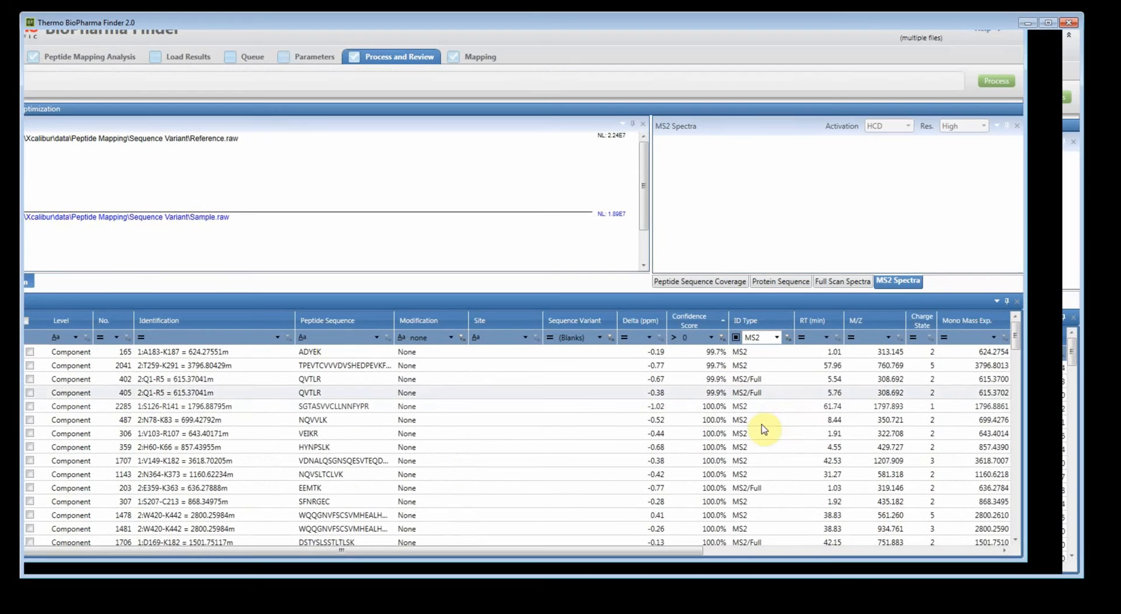
{"action": "mouse_move", "coordinate": [76, 339]}
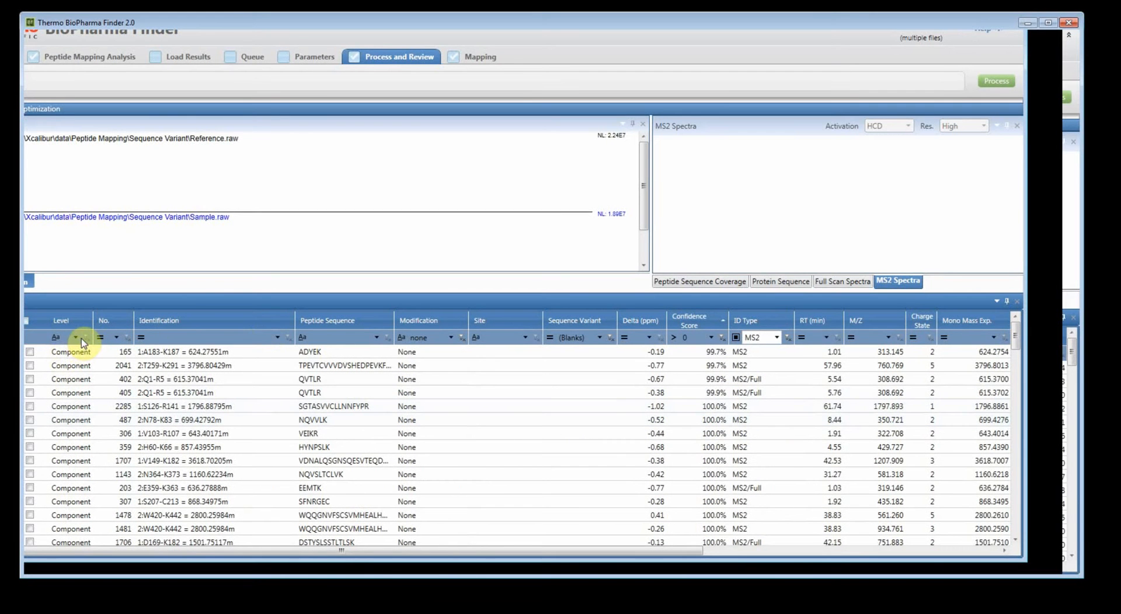
{"action": "left_click", "coordinate": [28, 319]}
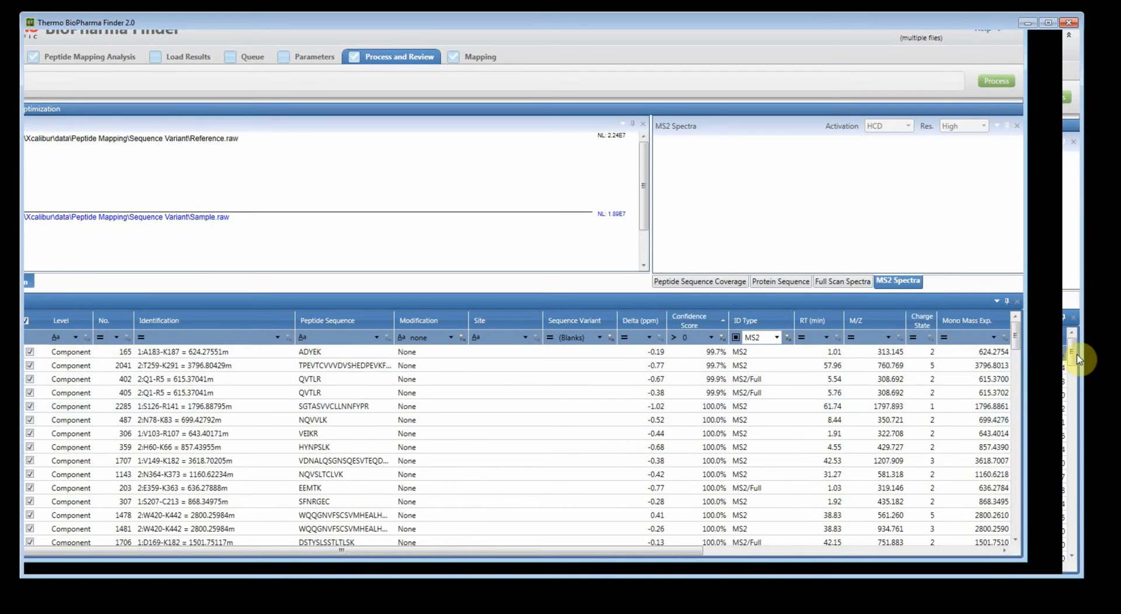
{"action": "scroll", "scroll_direction": "down", "scroll_amount": 3}
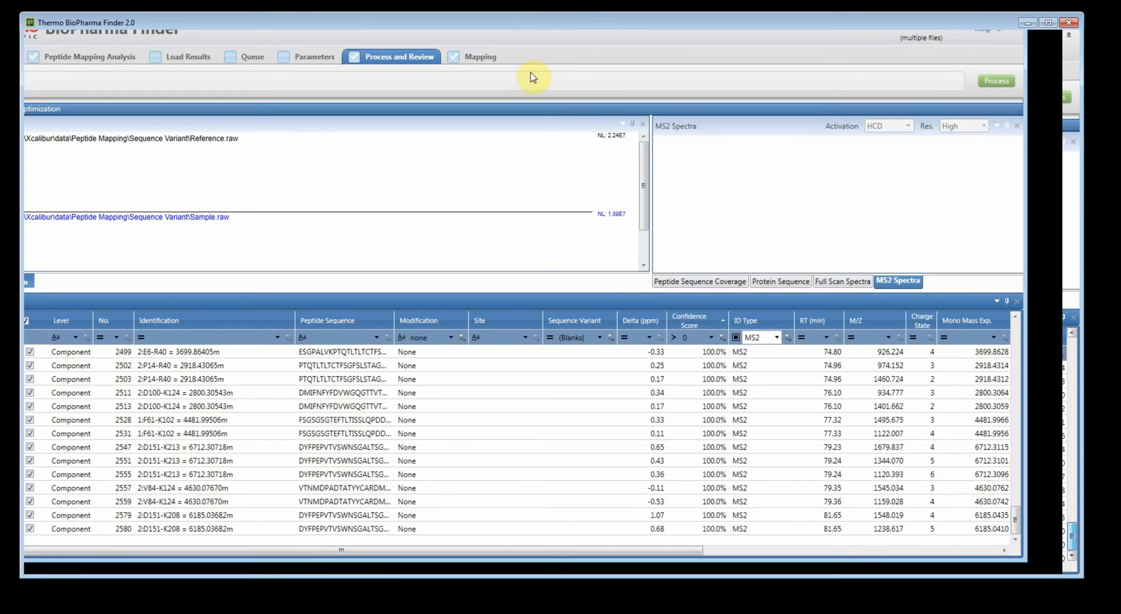
Open the Mapping tab and scroll through the user-defined Protein Coverage Map.
{"action": "left_click", "coordinate": [476, 56]}
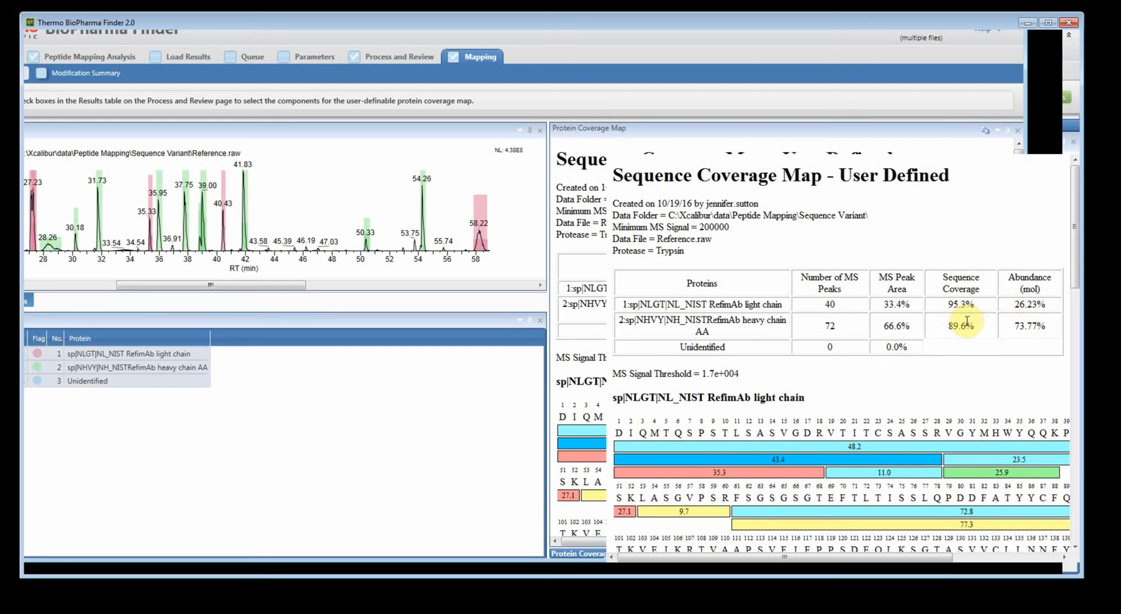
{"action": "scroll", "scroll_direction": "down", "scroll_amount": 3}
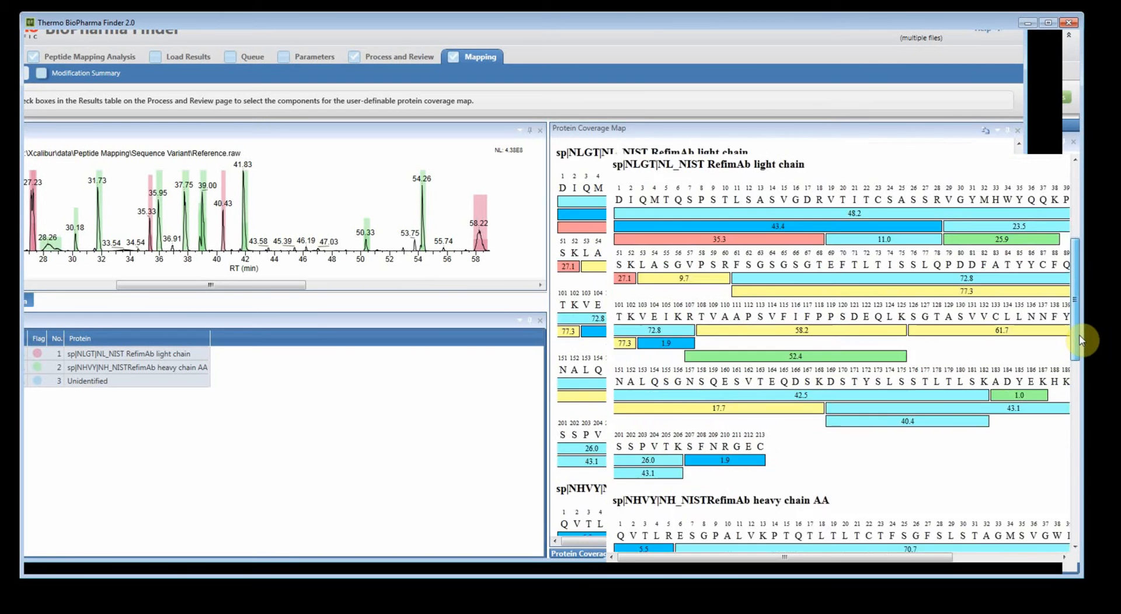
{"action": "scroll", "scroll_direction": "down", "scroll_amount": 3}
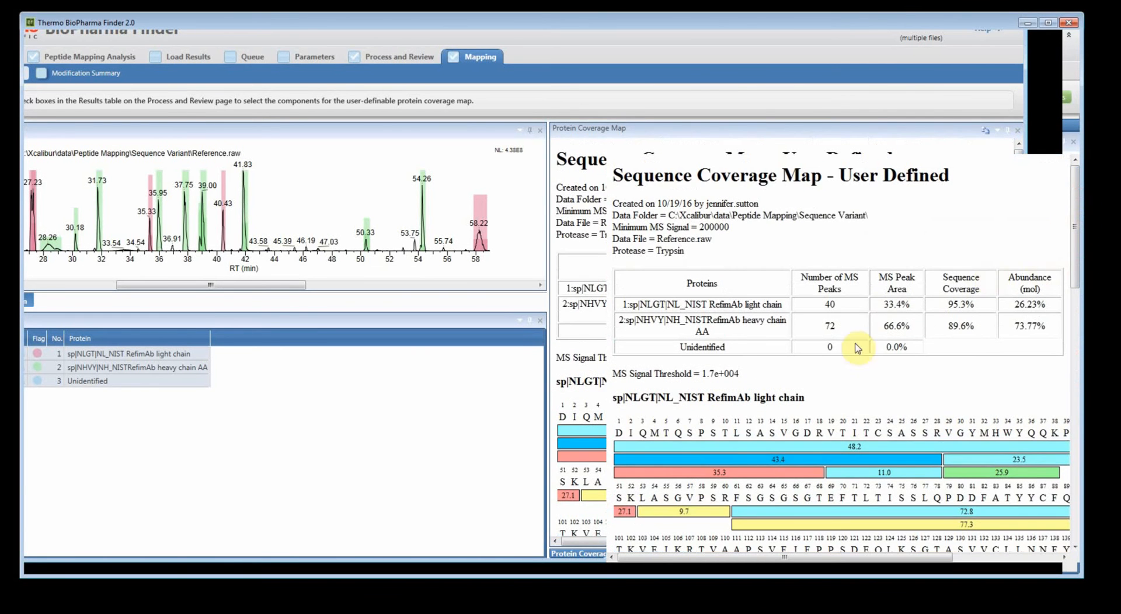
{"action": "mouse_move", "coordinate": [658, 283]}
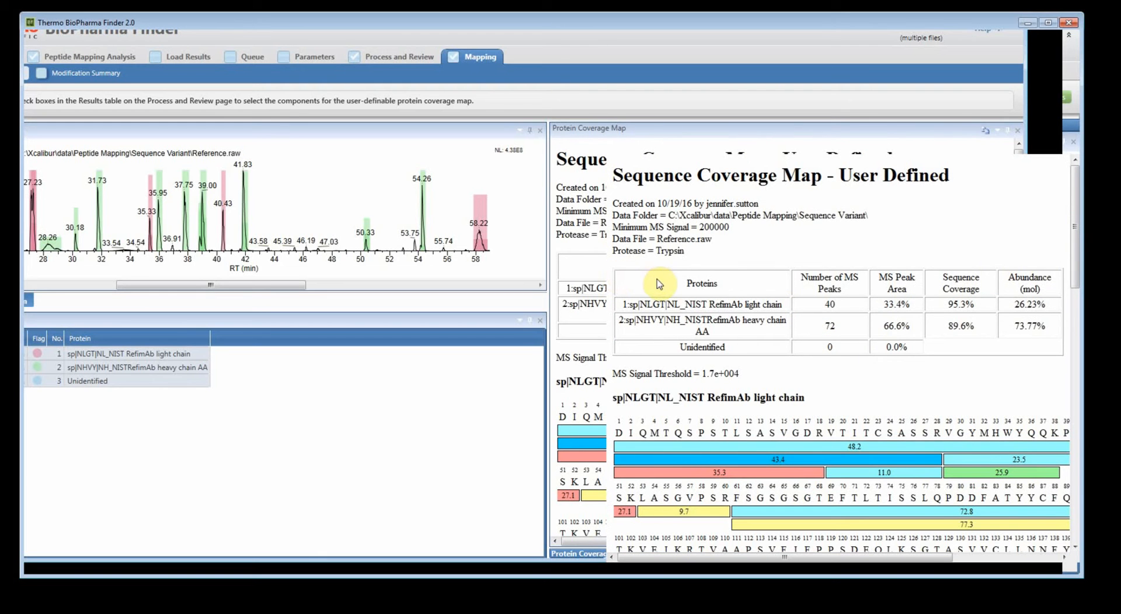
{"action": "mouse_move", "coordinate": [850, 348]}
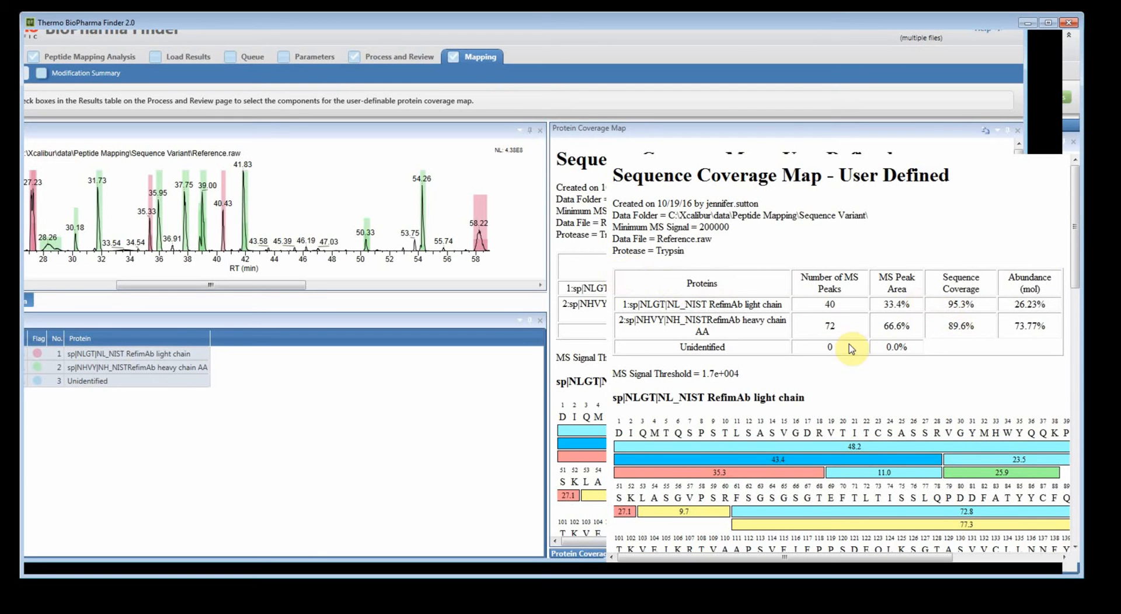
{"action": "mouse_move", "coordinate": [743, 172]}
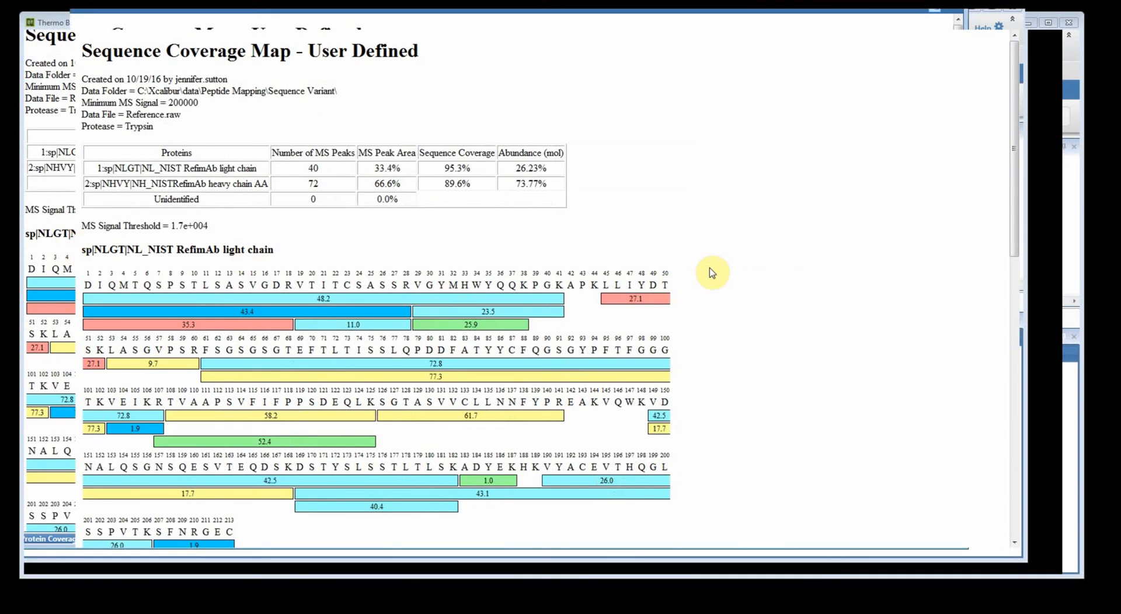
{"action": "mouse_move", "coordinate": [1016, 32]}
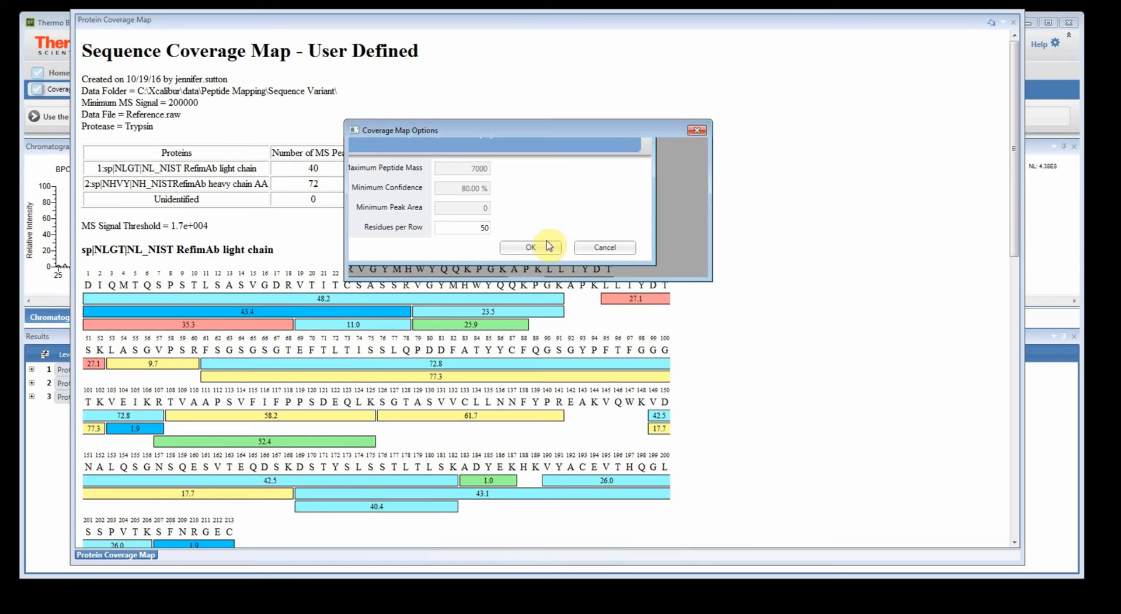
{"action": "mouse_move", "coordinate": [450, 252]}
{"action": "type", "text": "150"}
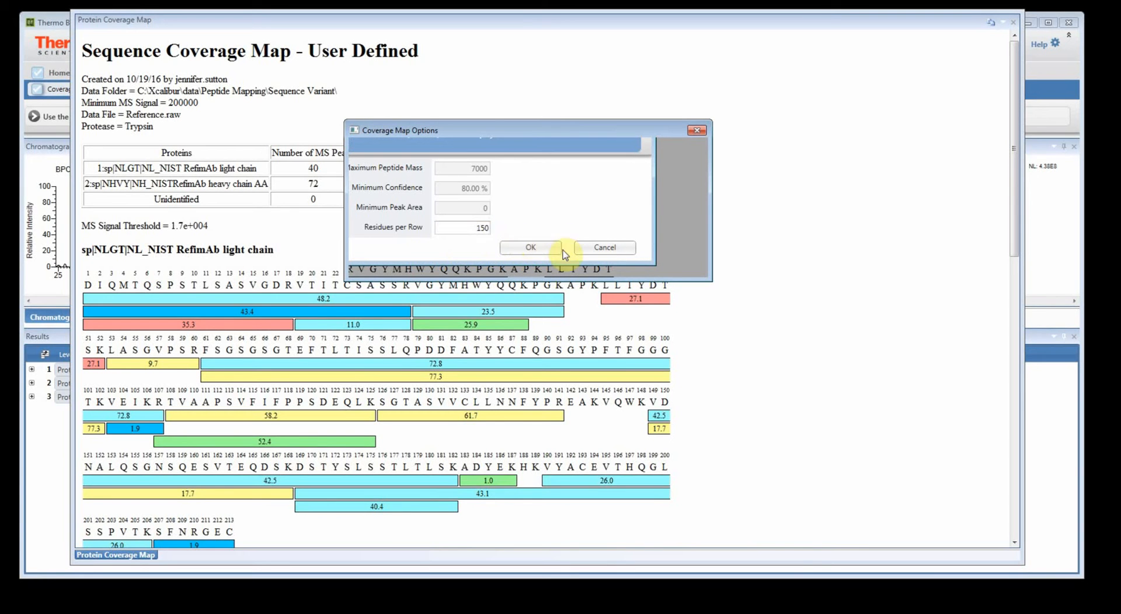
Apply 150 residues per row in Coverage Map Options.
{"action": "left_click", "coordinate": [531, 247]}
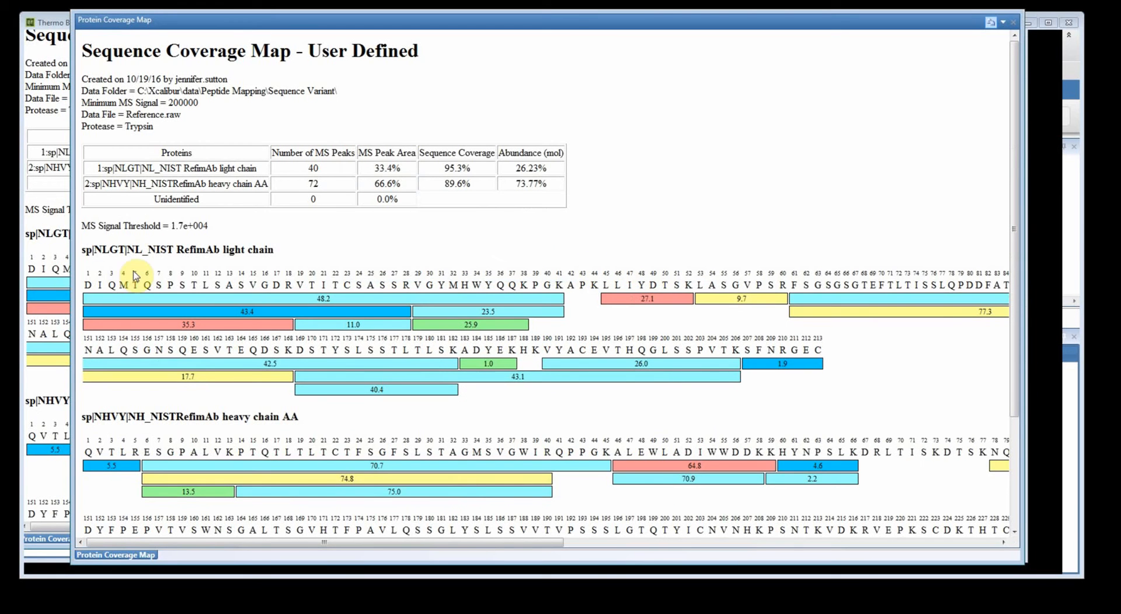
{"action": "mouse_move", "coordinate": [75, 277]}
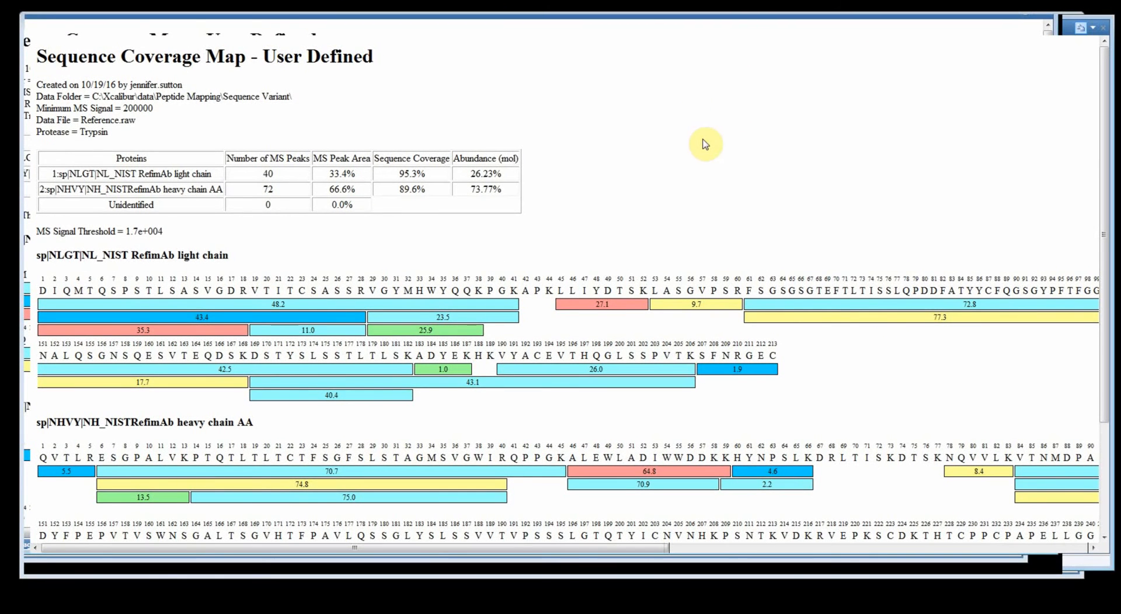
{"action": "mouse_move", "coordinate": [667, 156]}
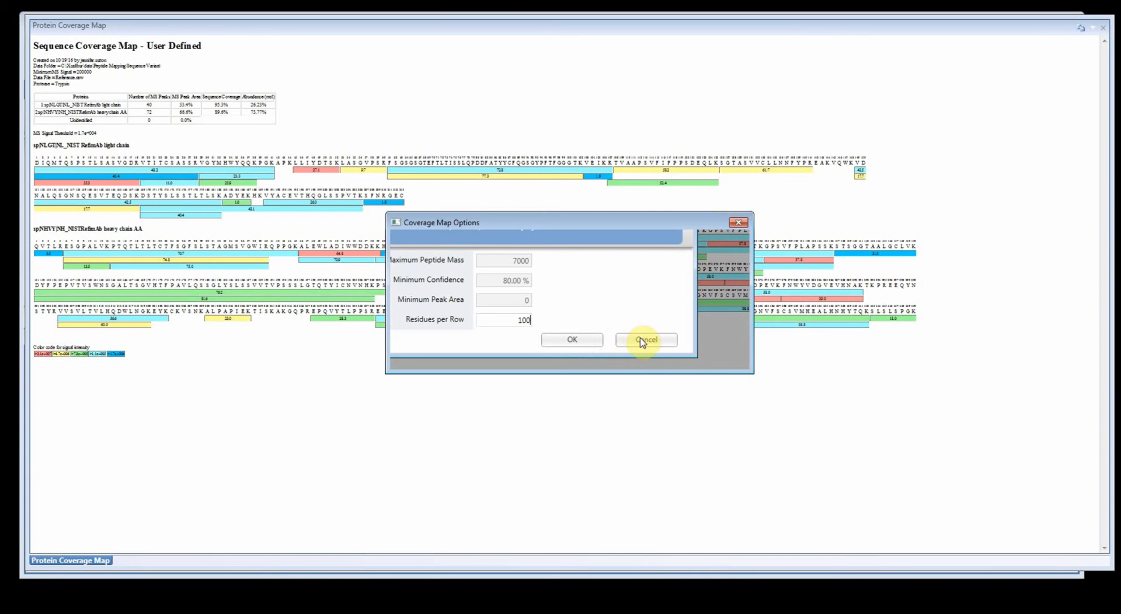
Confirm 100 residues per row in Coverage Map Options.
{"action": "left_click", "coordinate": [645, 339]}
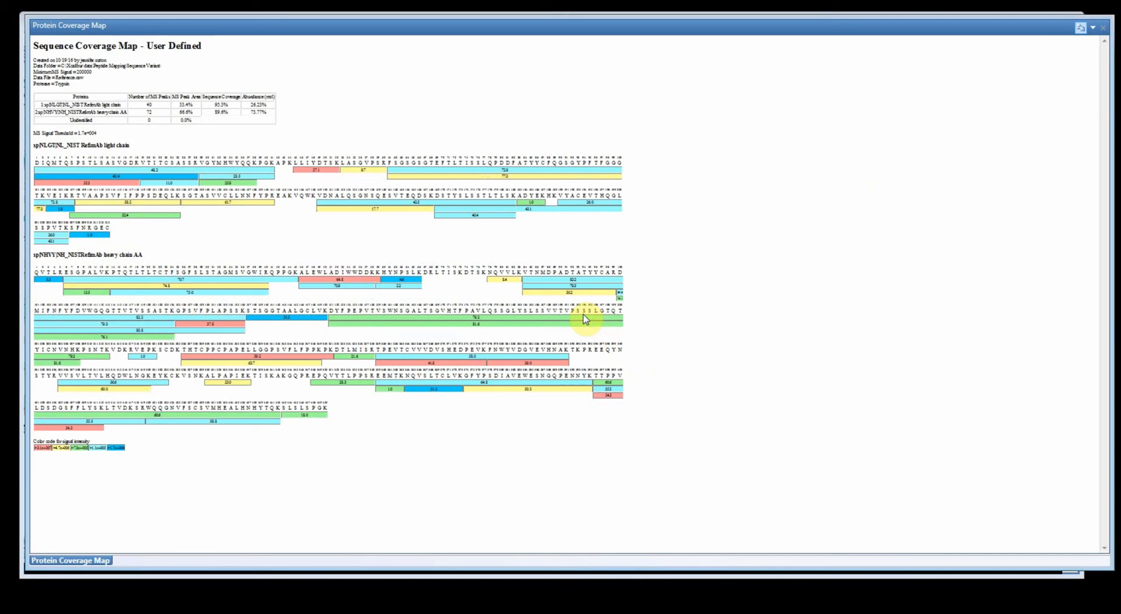
{"action": "mouse_move", "coordinate": [677, 318]}
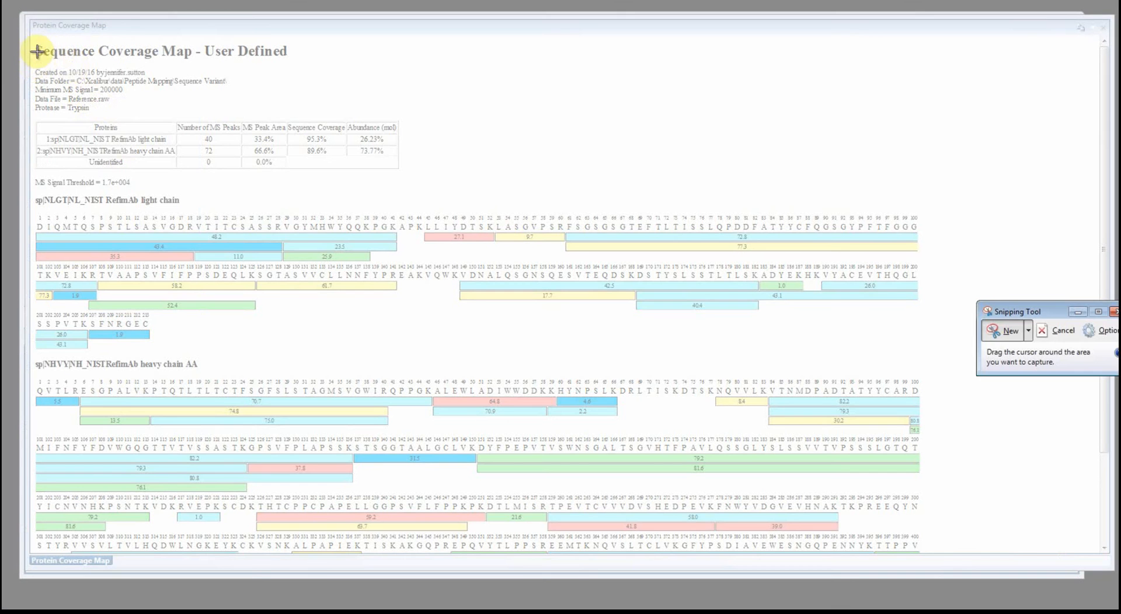
Snip the coverage map area, then close the snip without saving.
{"action": "left_click_drag", "start_coordinate": [34, 42], "coordinate": [923, 354]}
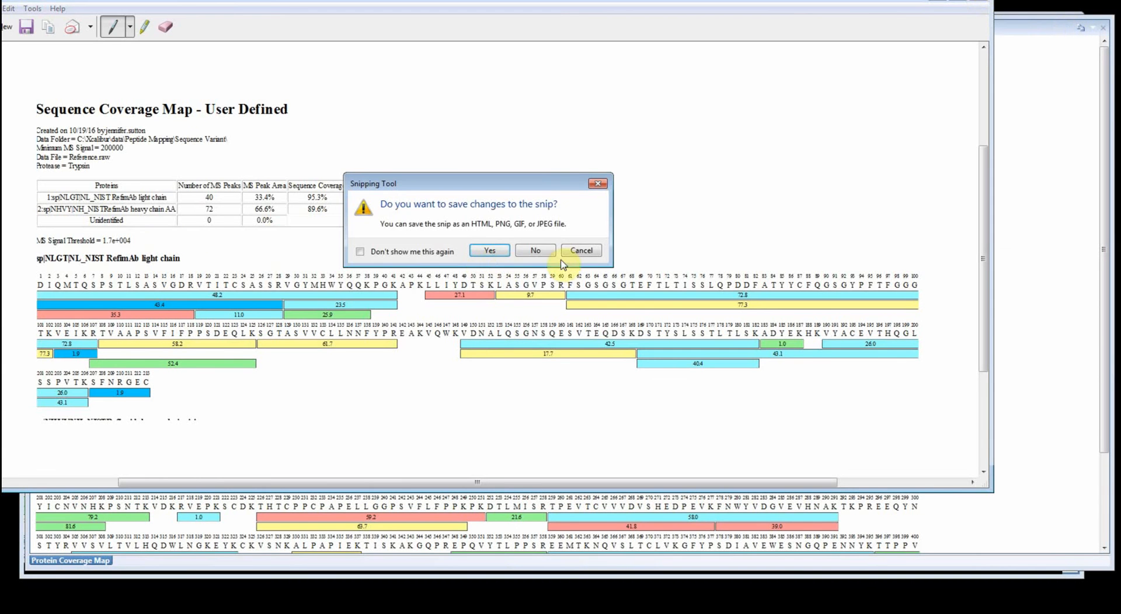
{"action": "left_click", "coordinate": [535, 250]}
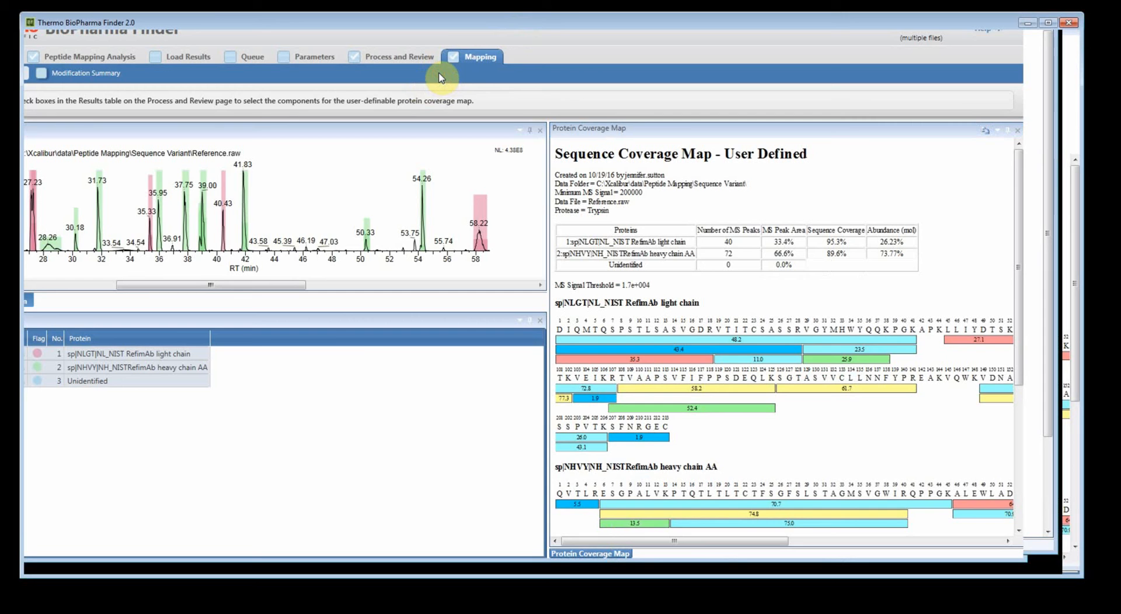
Check three heavy-chain components in Process and Review, then view their coverage map.
{"action": "left_click", "coordinate": [401, 56]}
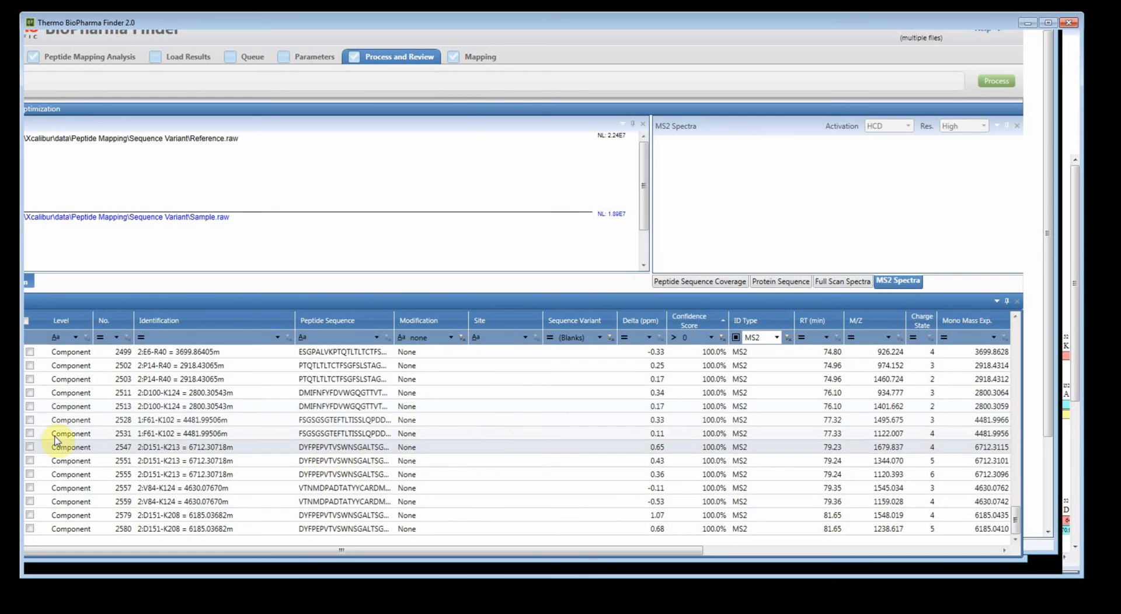
{"action": "left_click", "coordinate": [31, 379]}
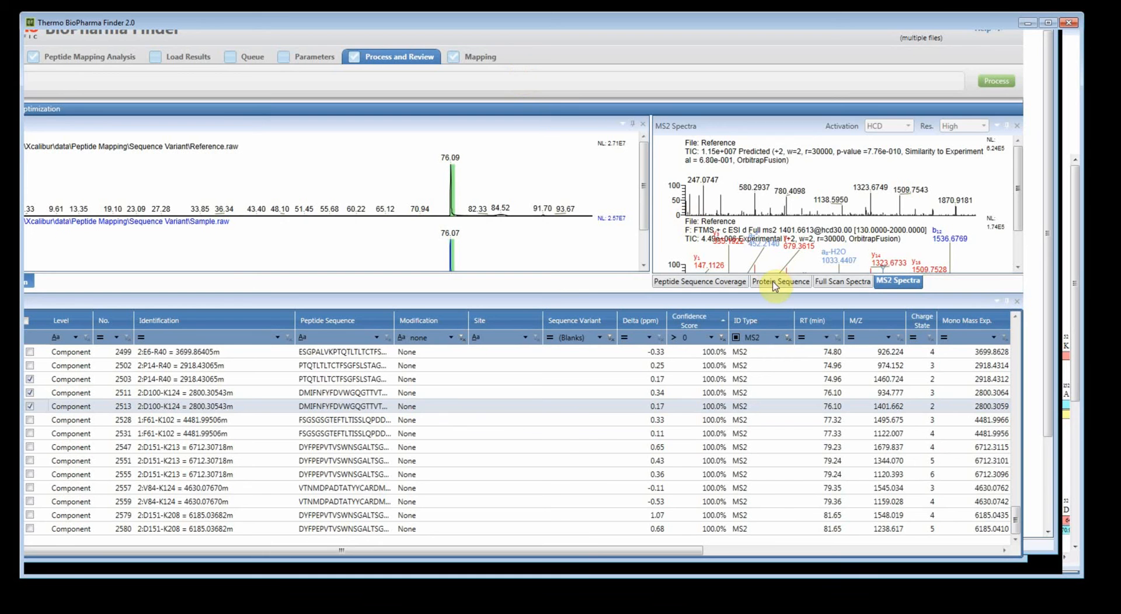
{"action": "left_click", "coordinate": [479, 56]}
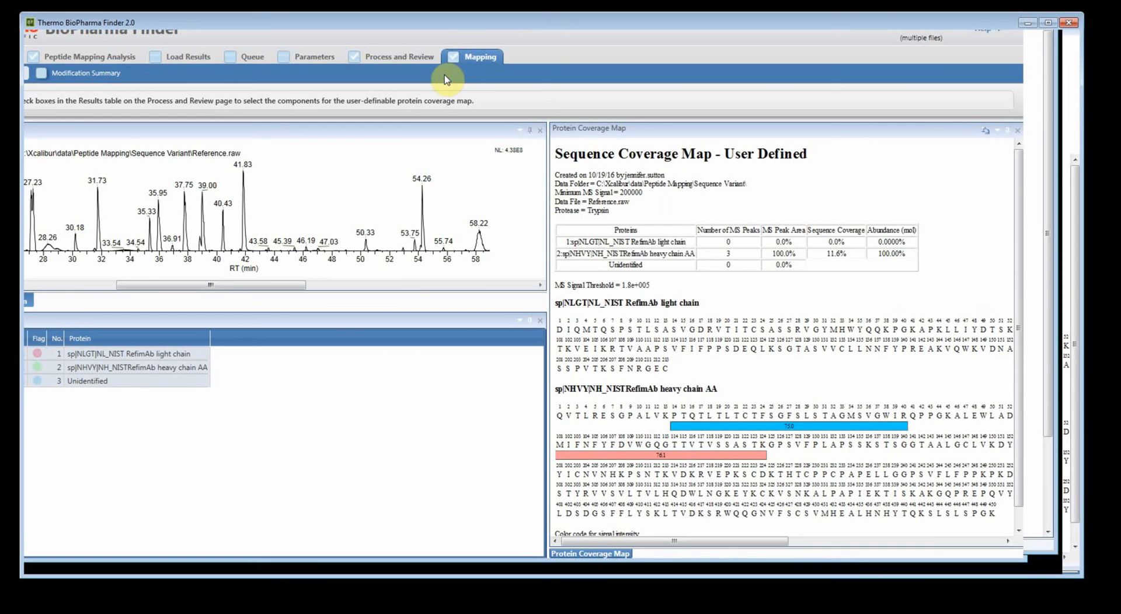
Uncheck all components and return to the default Sequence Coverage Map.
{"action": "left_click", "coordinate": [401, 56]}
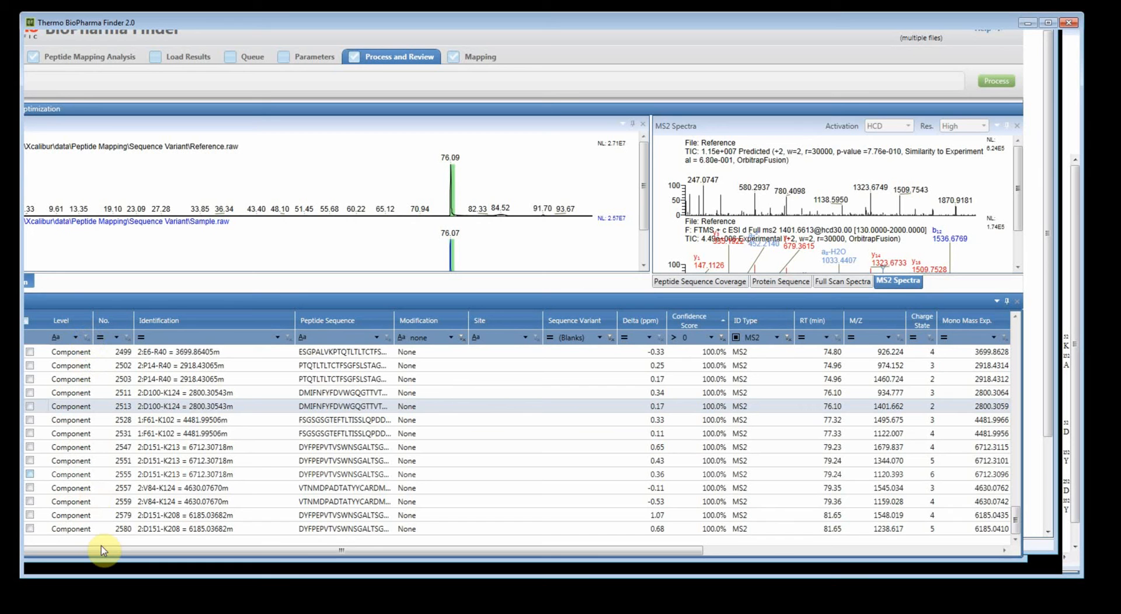
{"action": "mouse_move", "coordinate": [612, 98]}
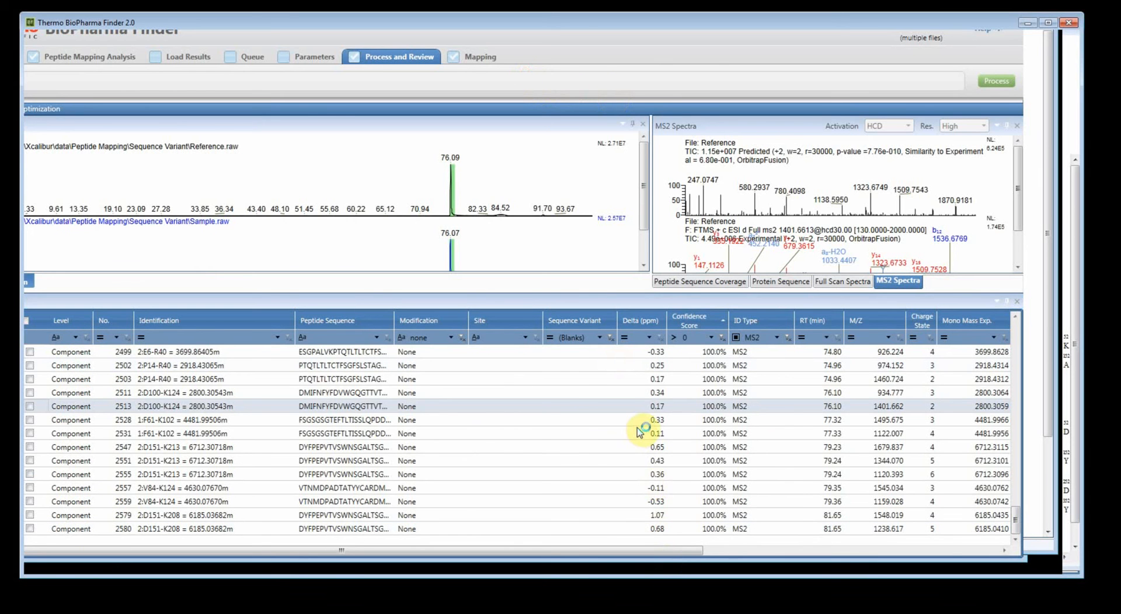
{"action": "left_click", "coordinate": [480, 56]}
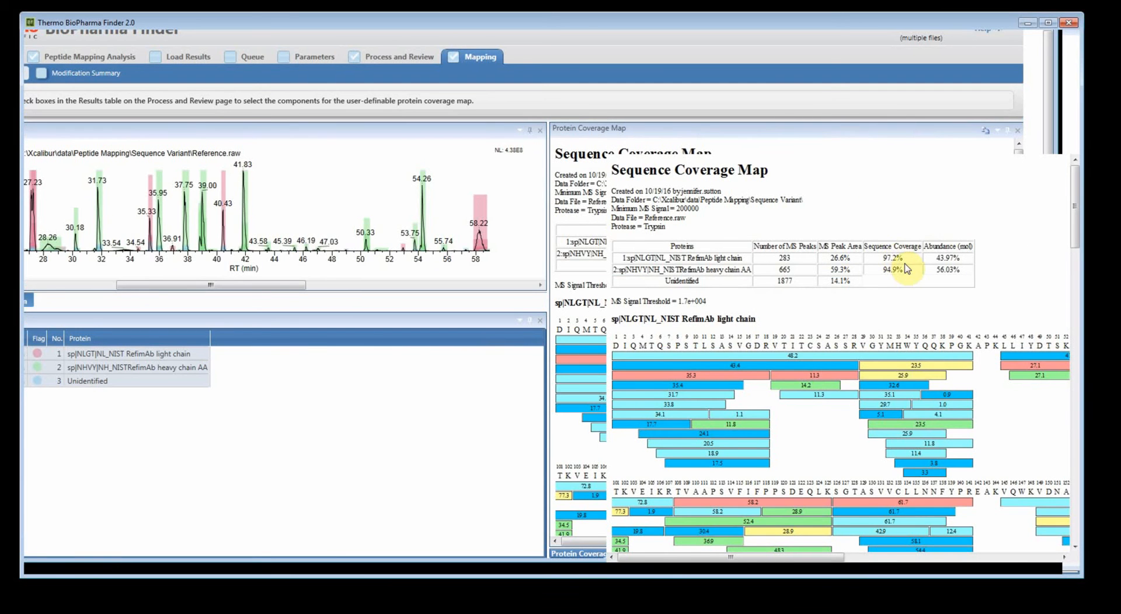
{"action": "mouse_move", "coordinate": [522, 324]}
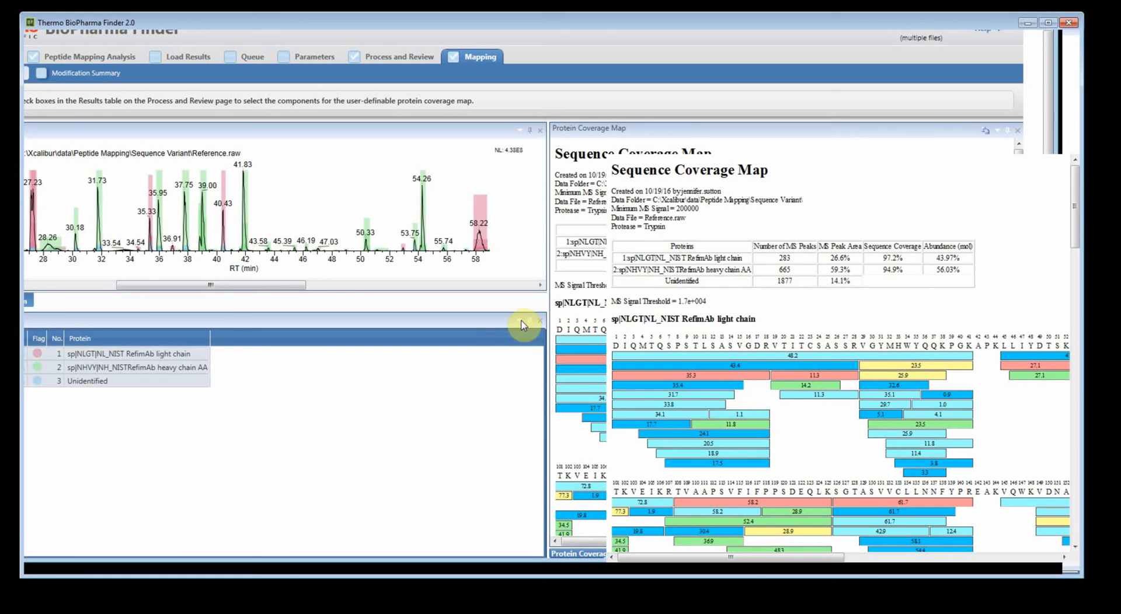
{"action": "mouse_move", "coordinate": [924, 384]}
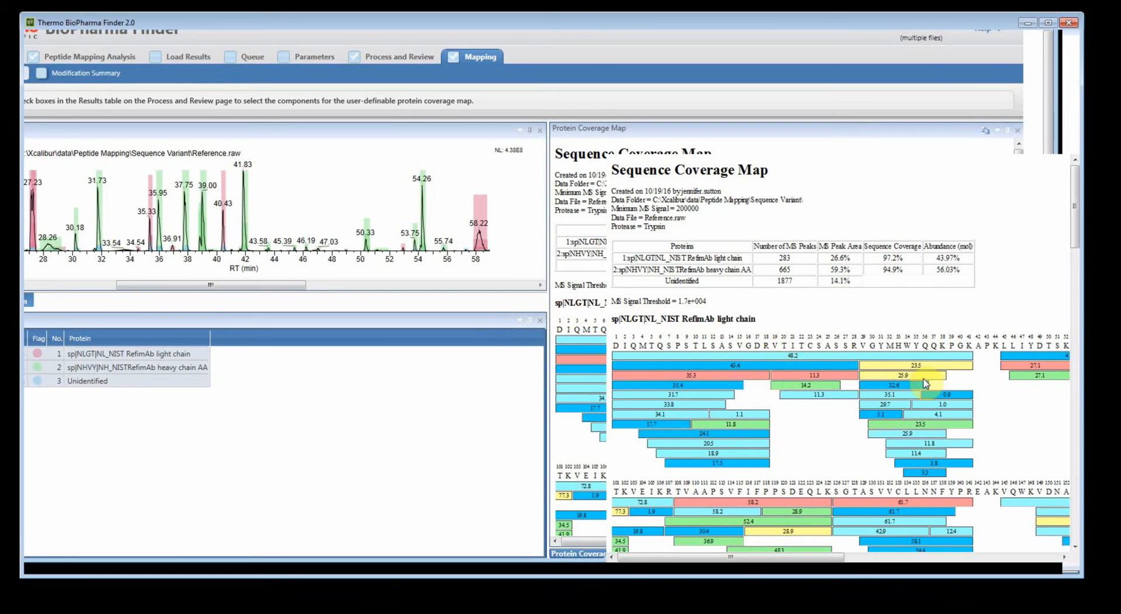
{"action": "mouse_move", "coordinate": [789, 299]}
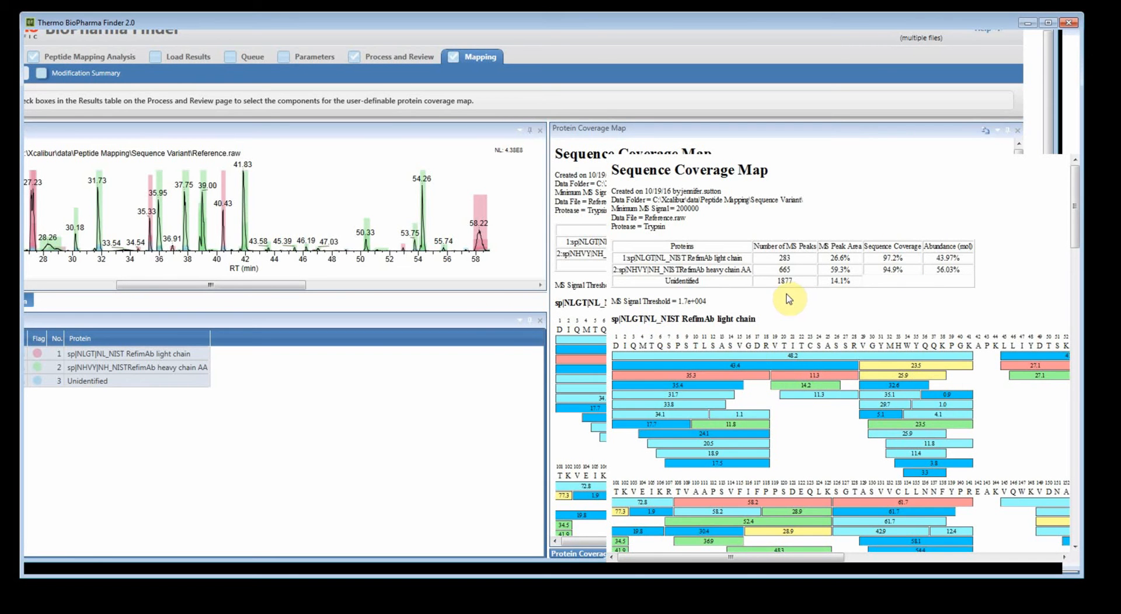